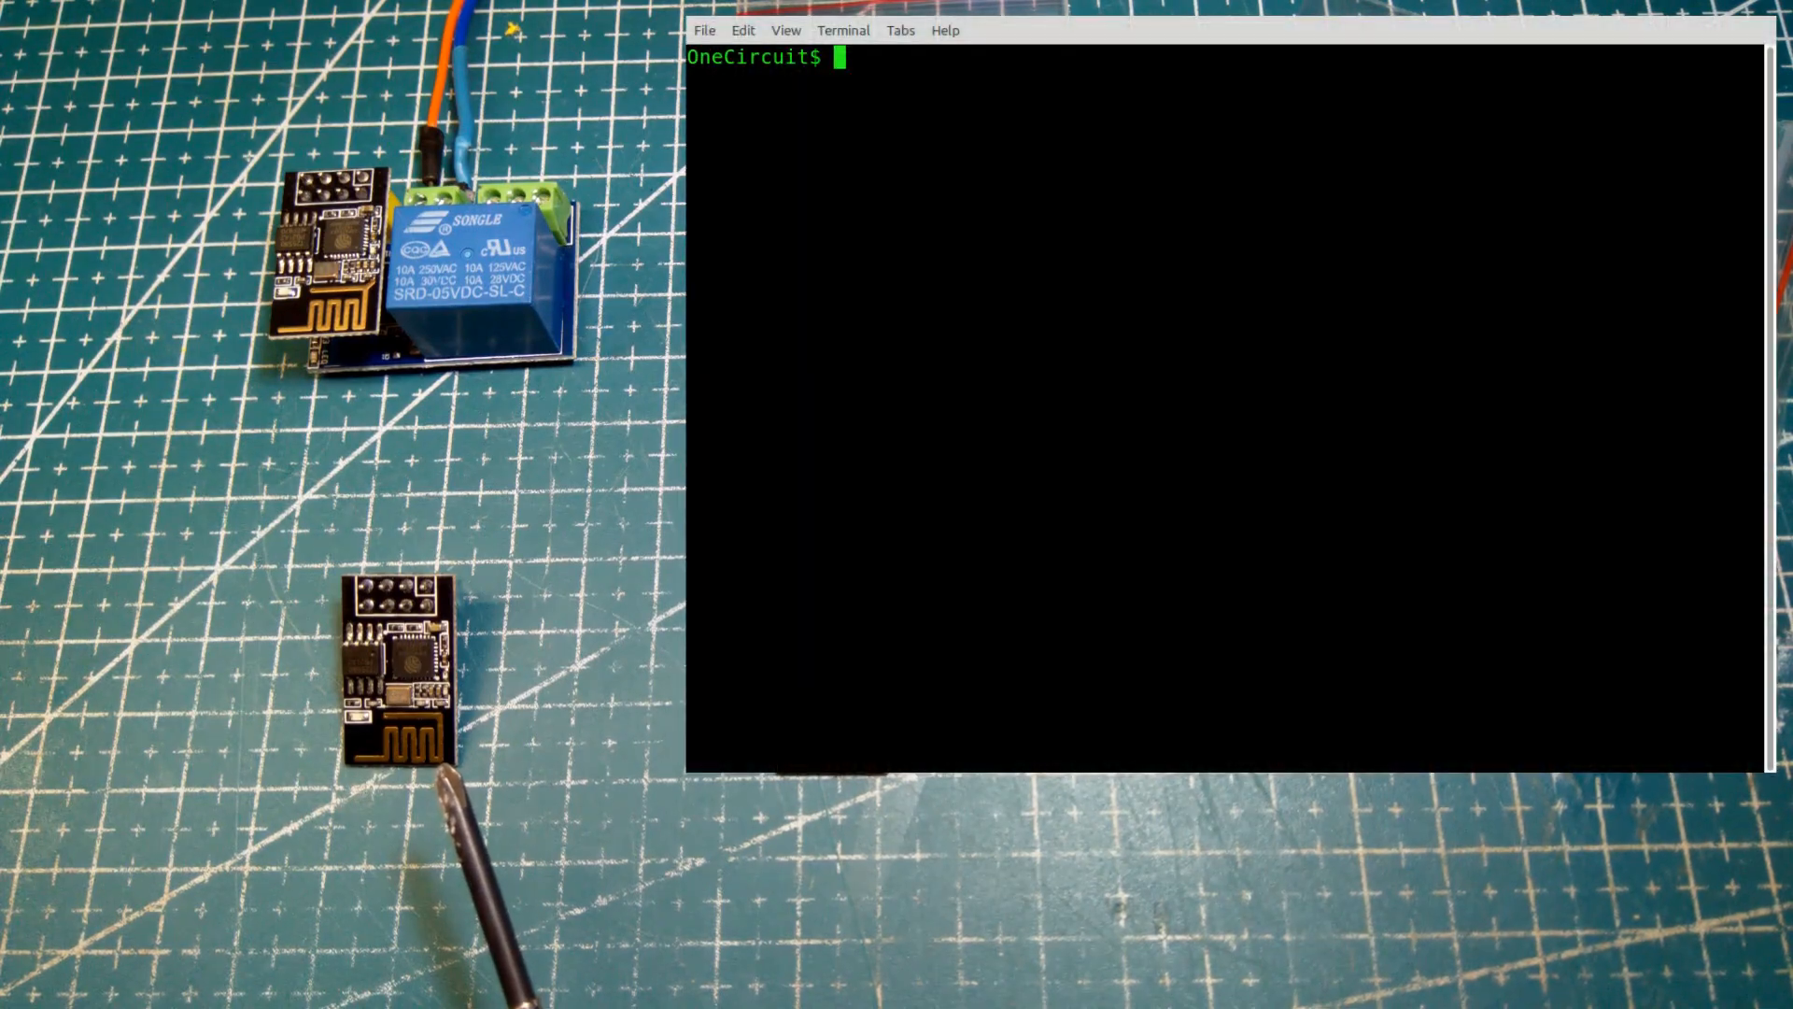
Run esptool.py flash_id in the terminal to read the flash chip ID.
text(esptool.py flash_id)
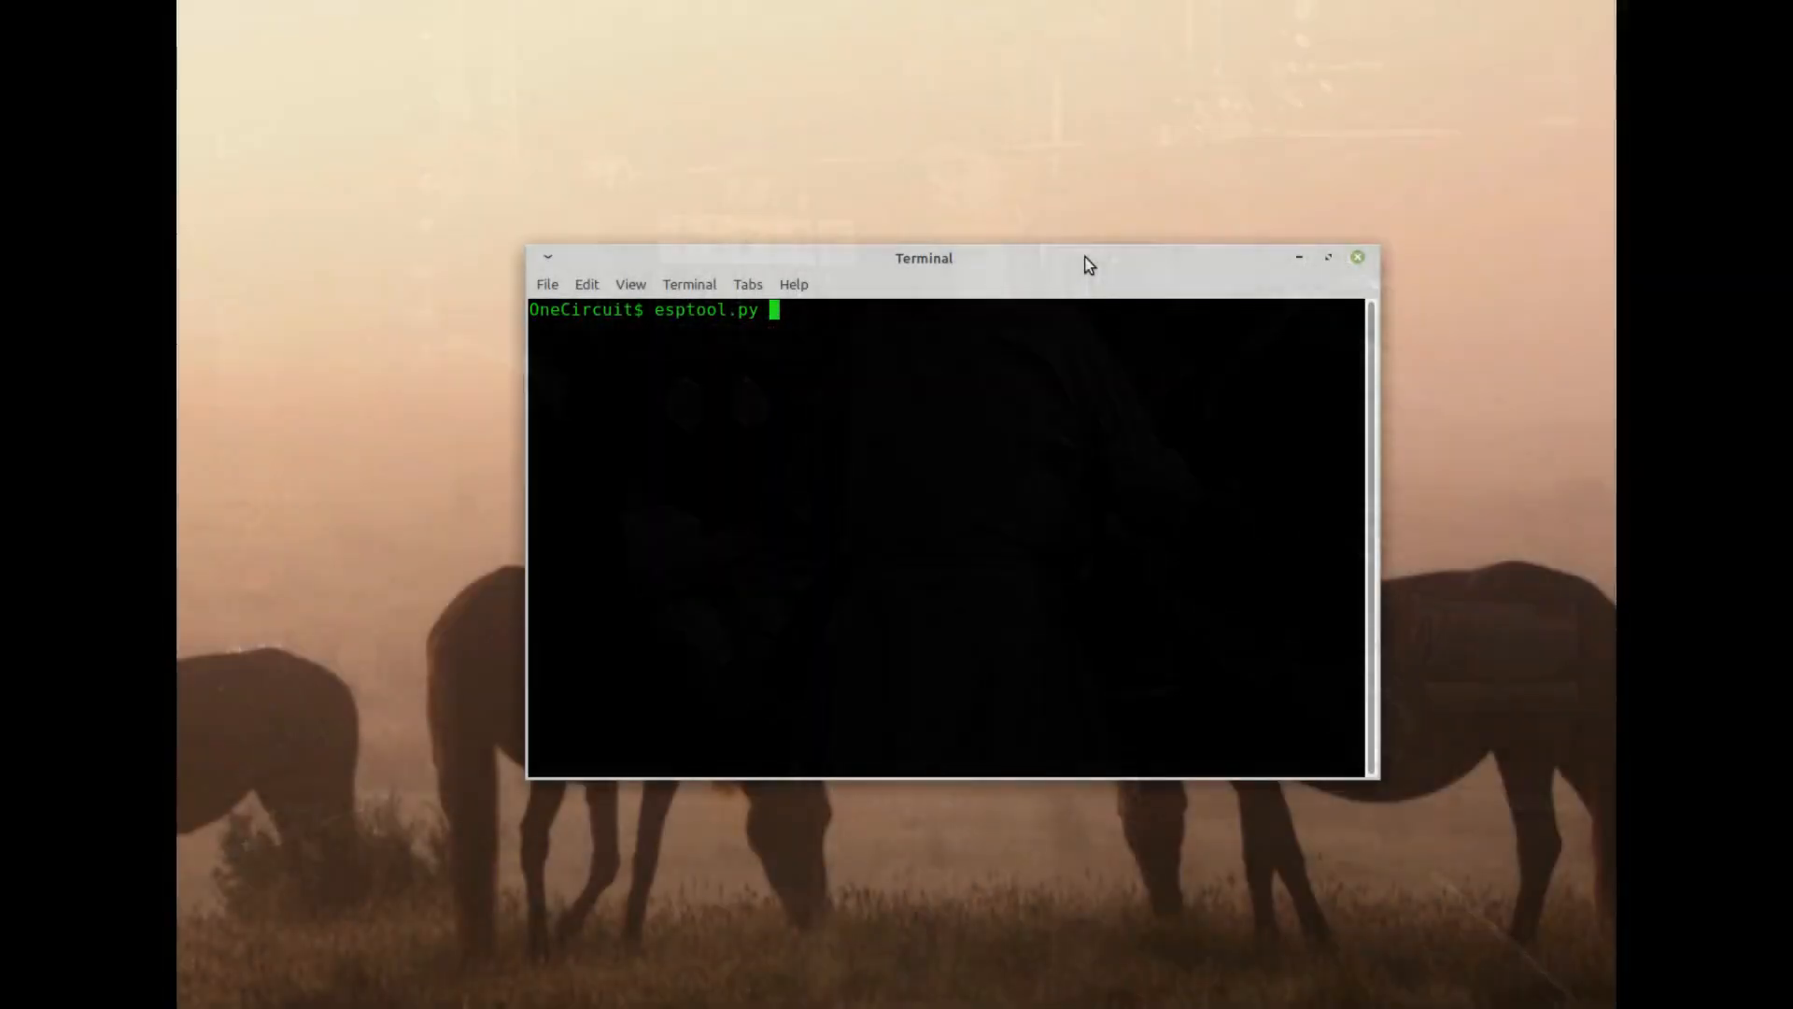
Run the esptool flash ID query with --chip ESP8266.
text(--chip ESP)
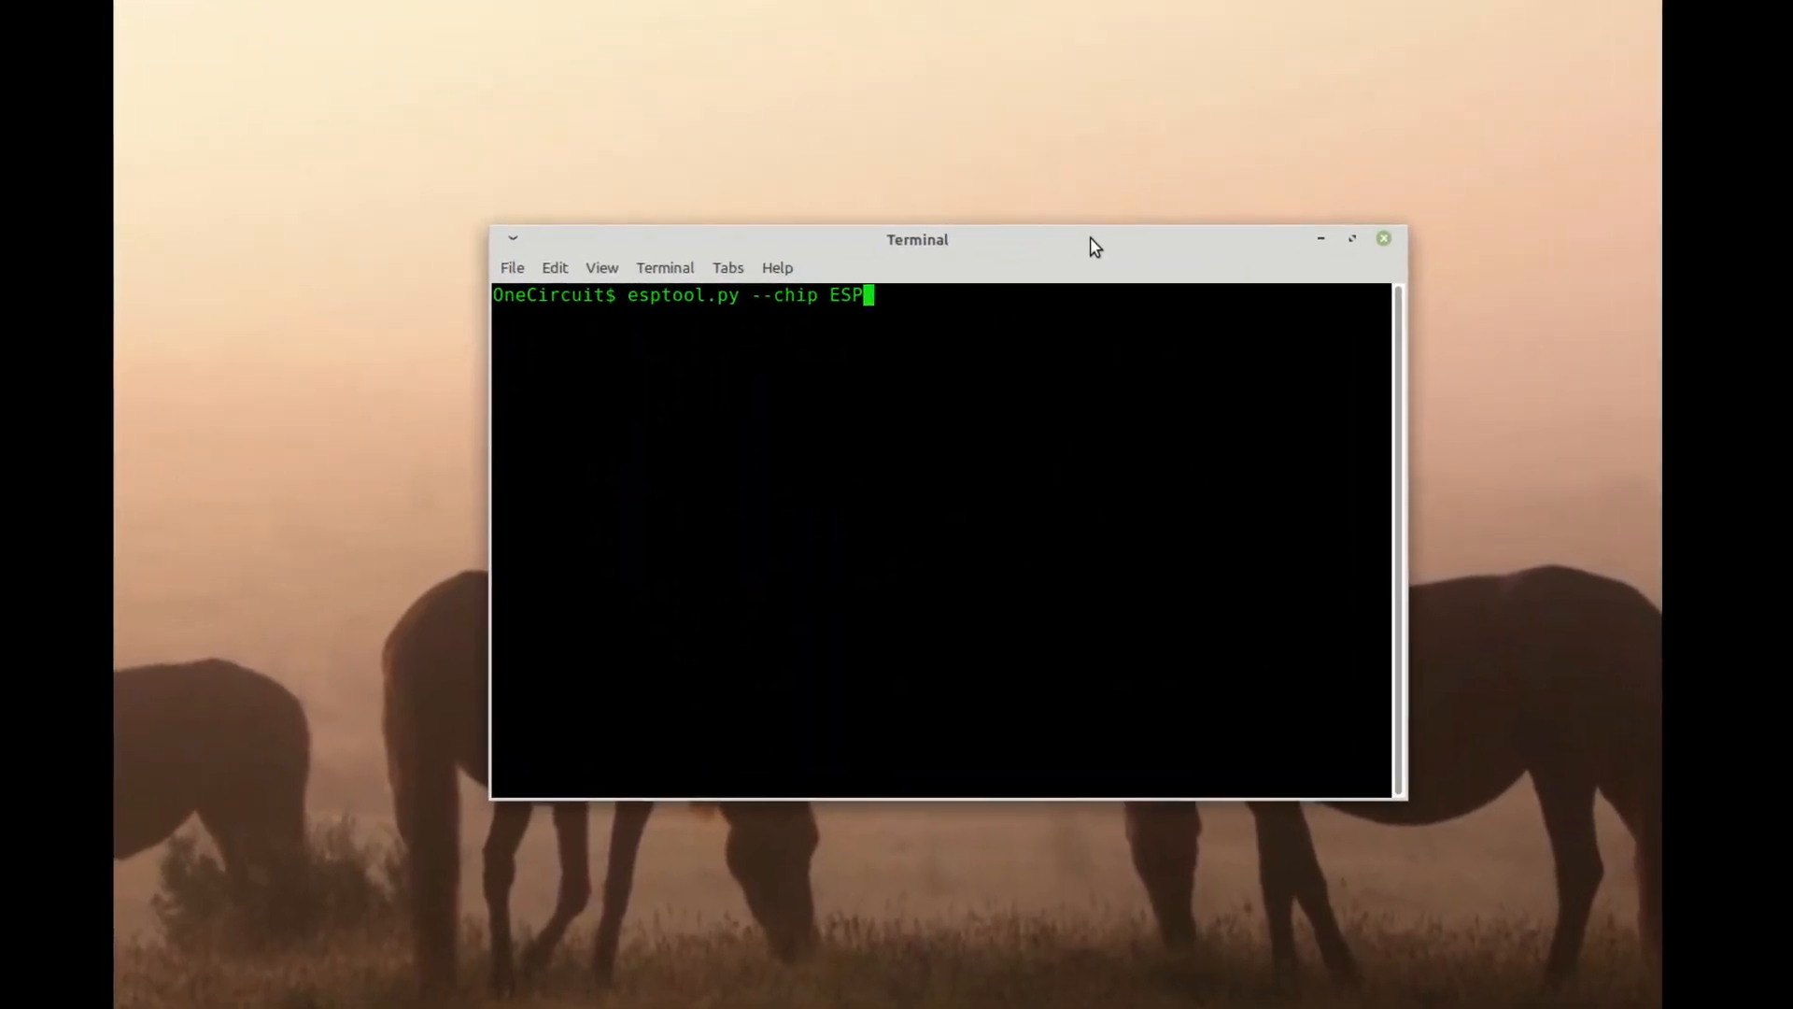
text(8266)
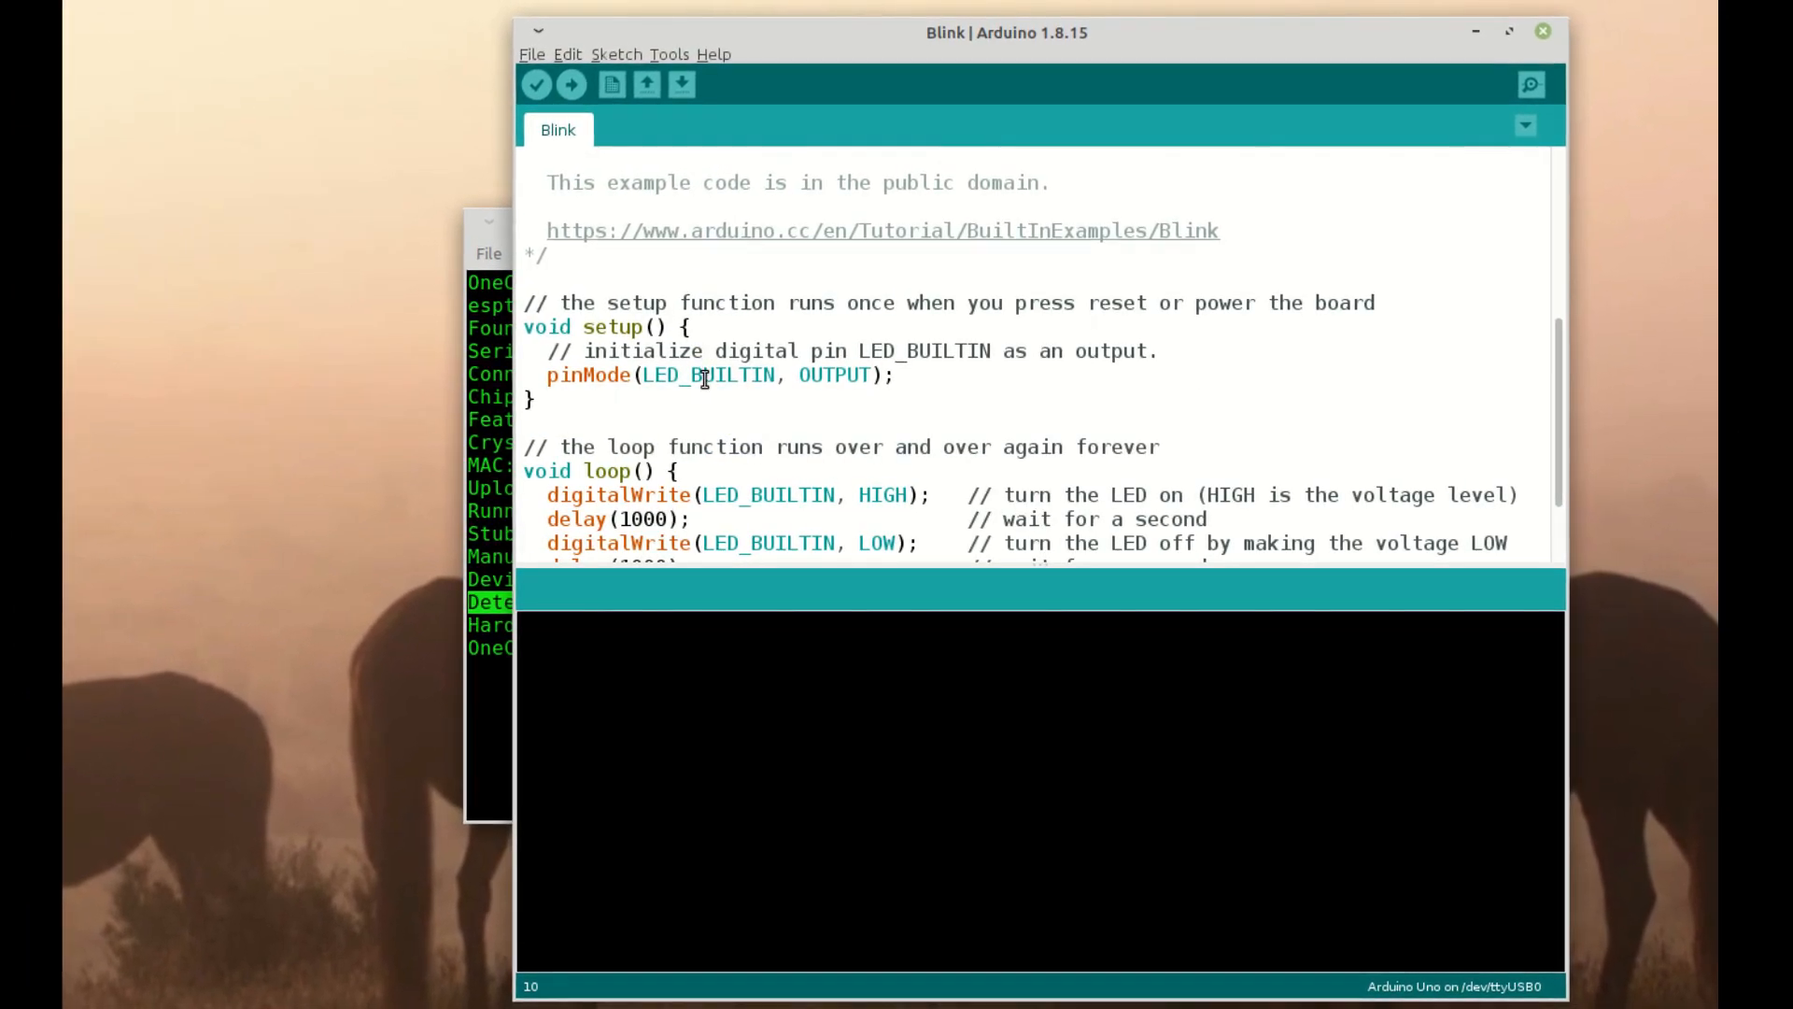
Replace LED_BUILTIN with pin 0 in the Blink sketch.
double_click(707, 376)
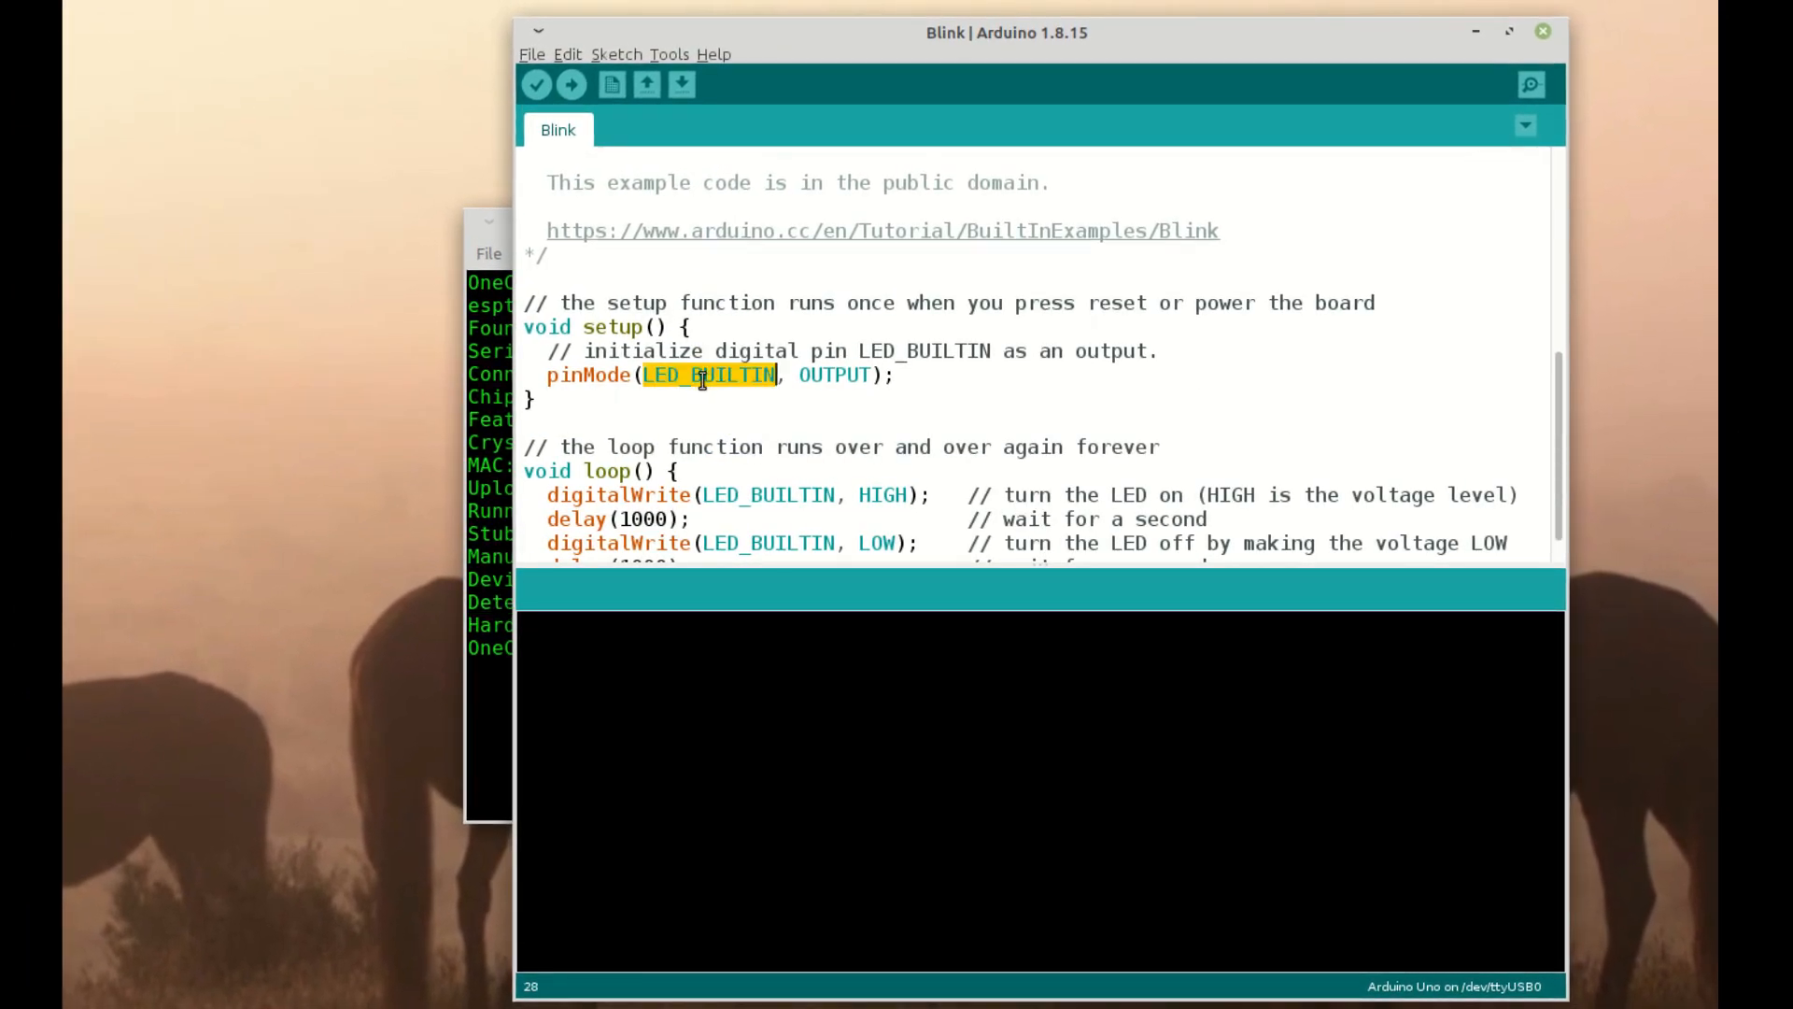
text(0)
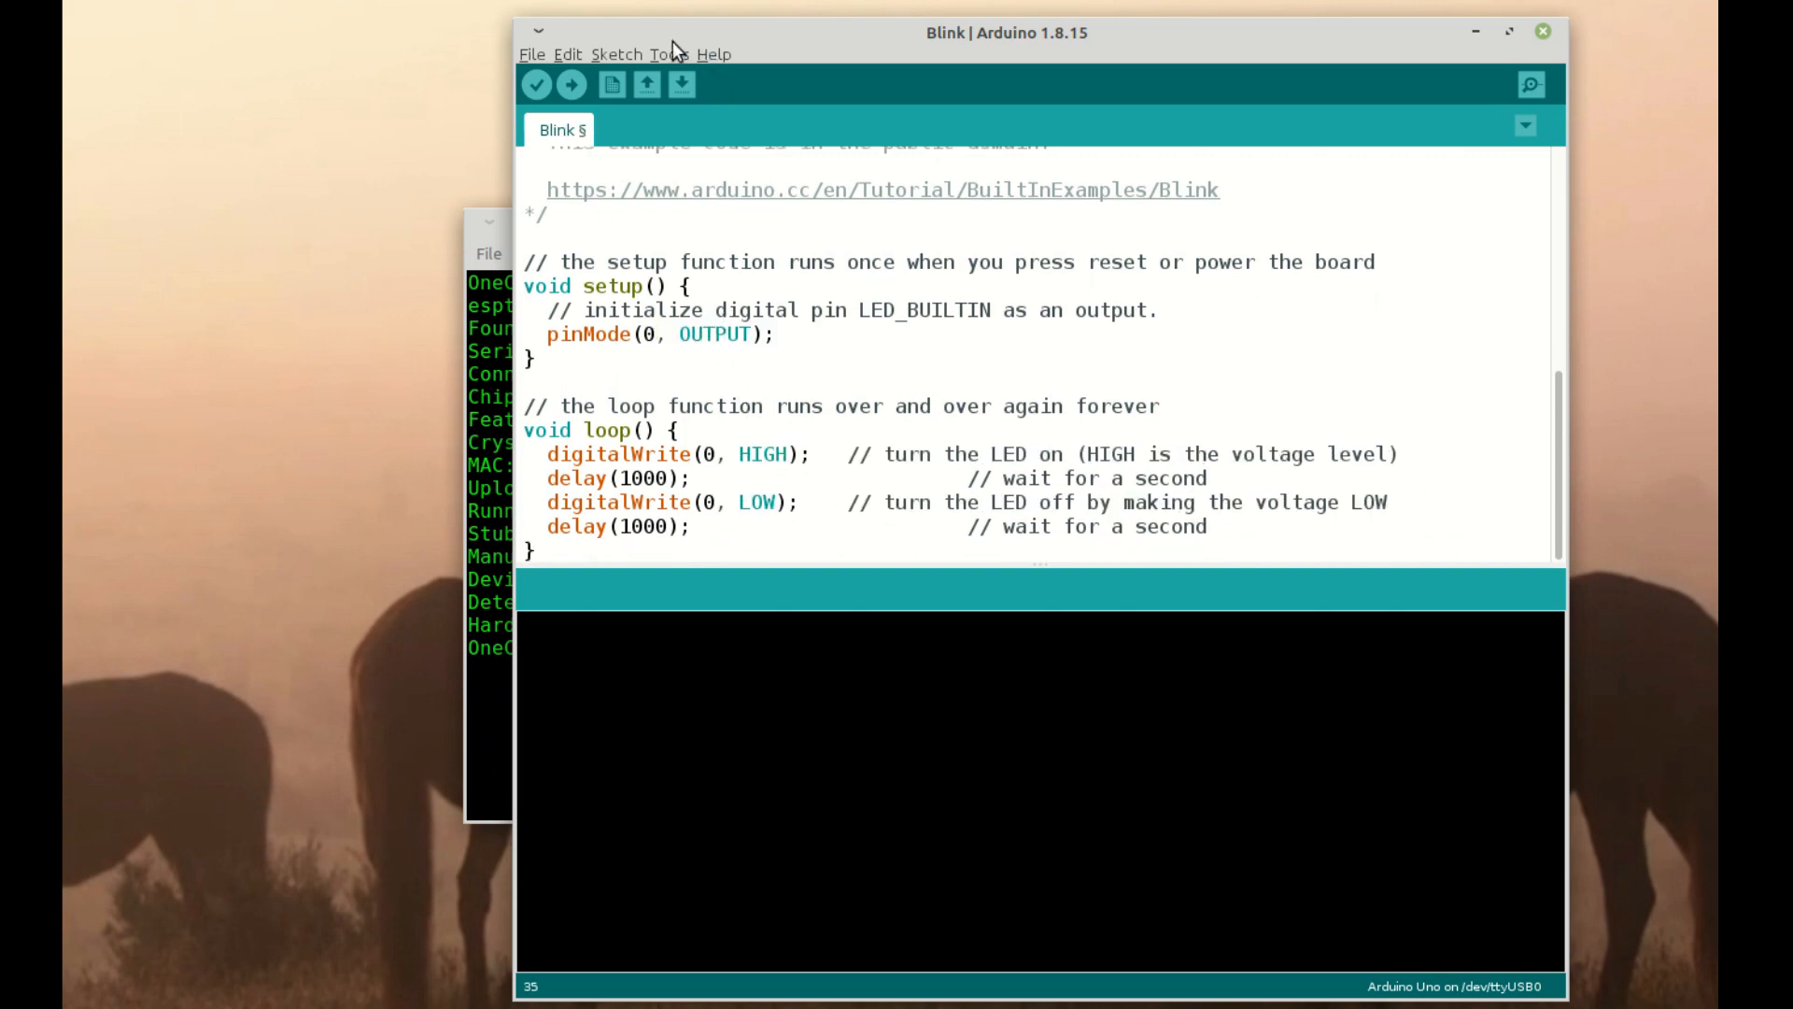
Select Generic ESP8266 Module as the board.
click(668, 54)
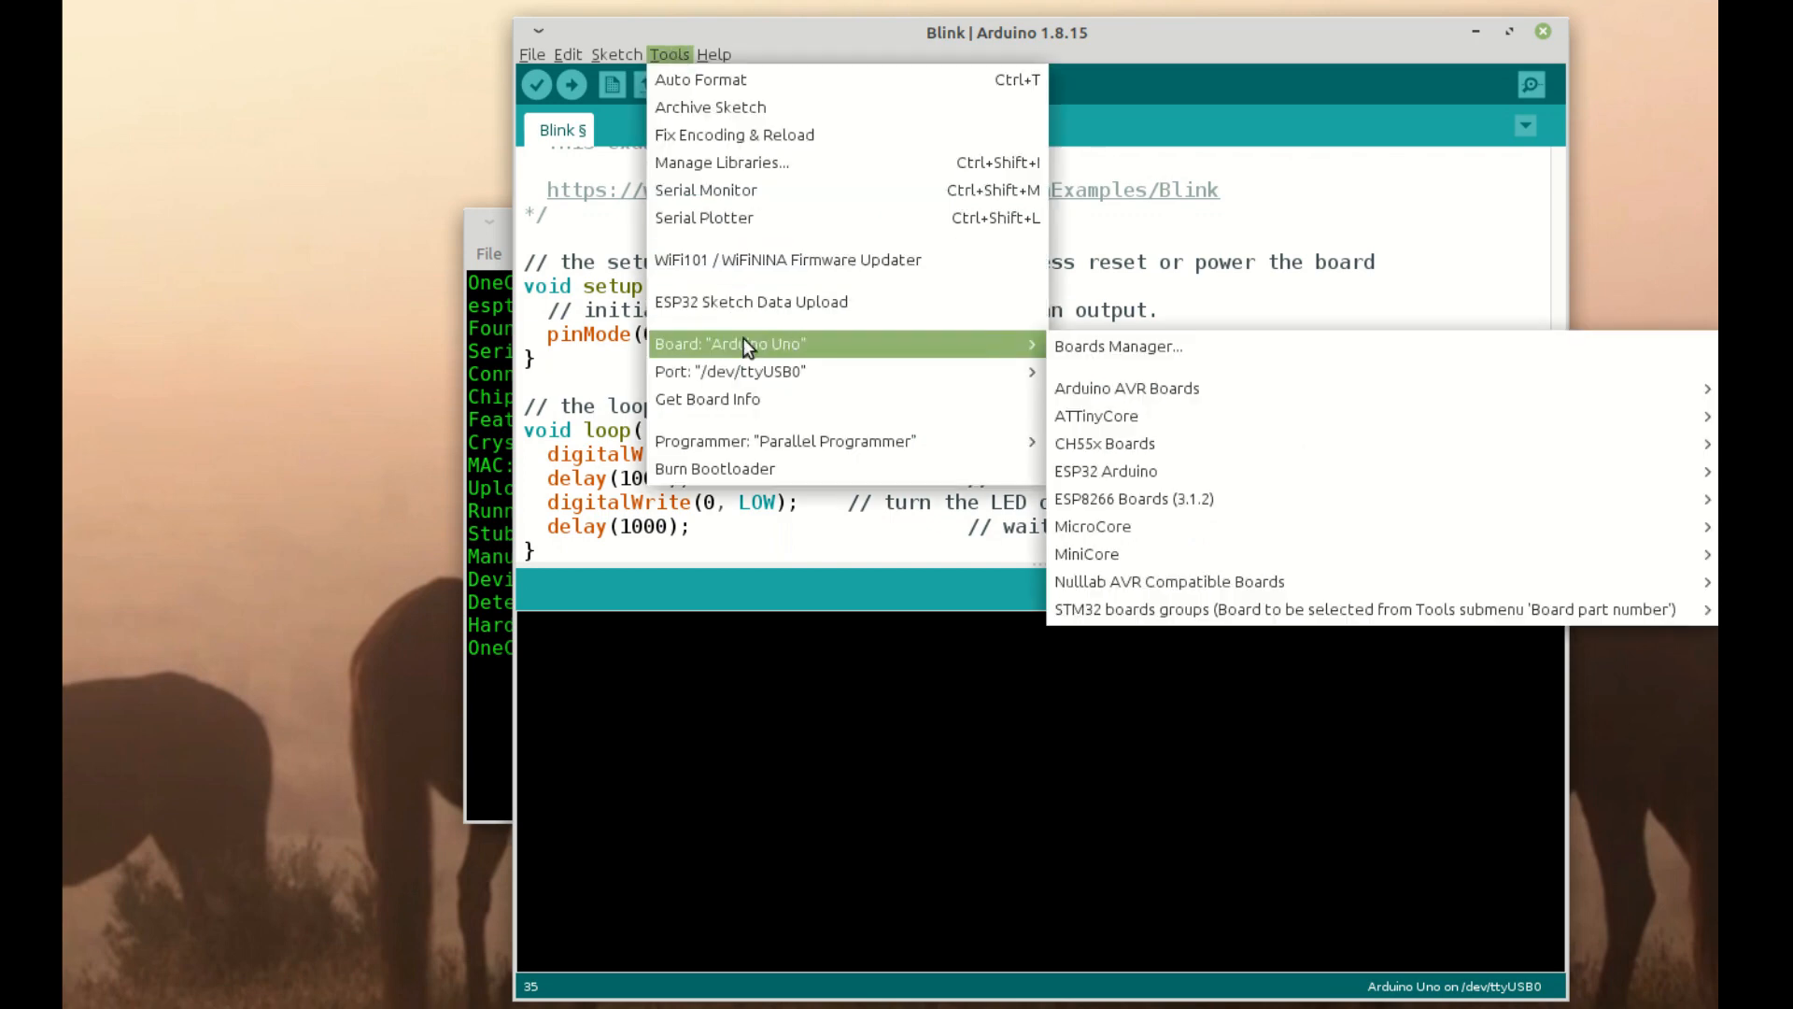
mouse_move(1133, 499)
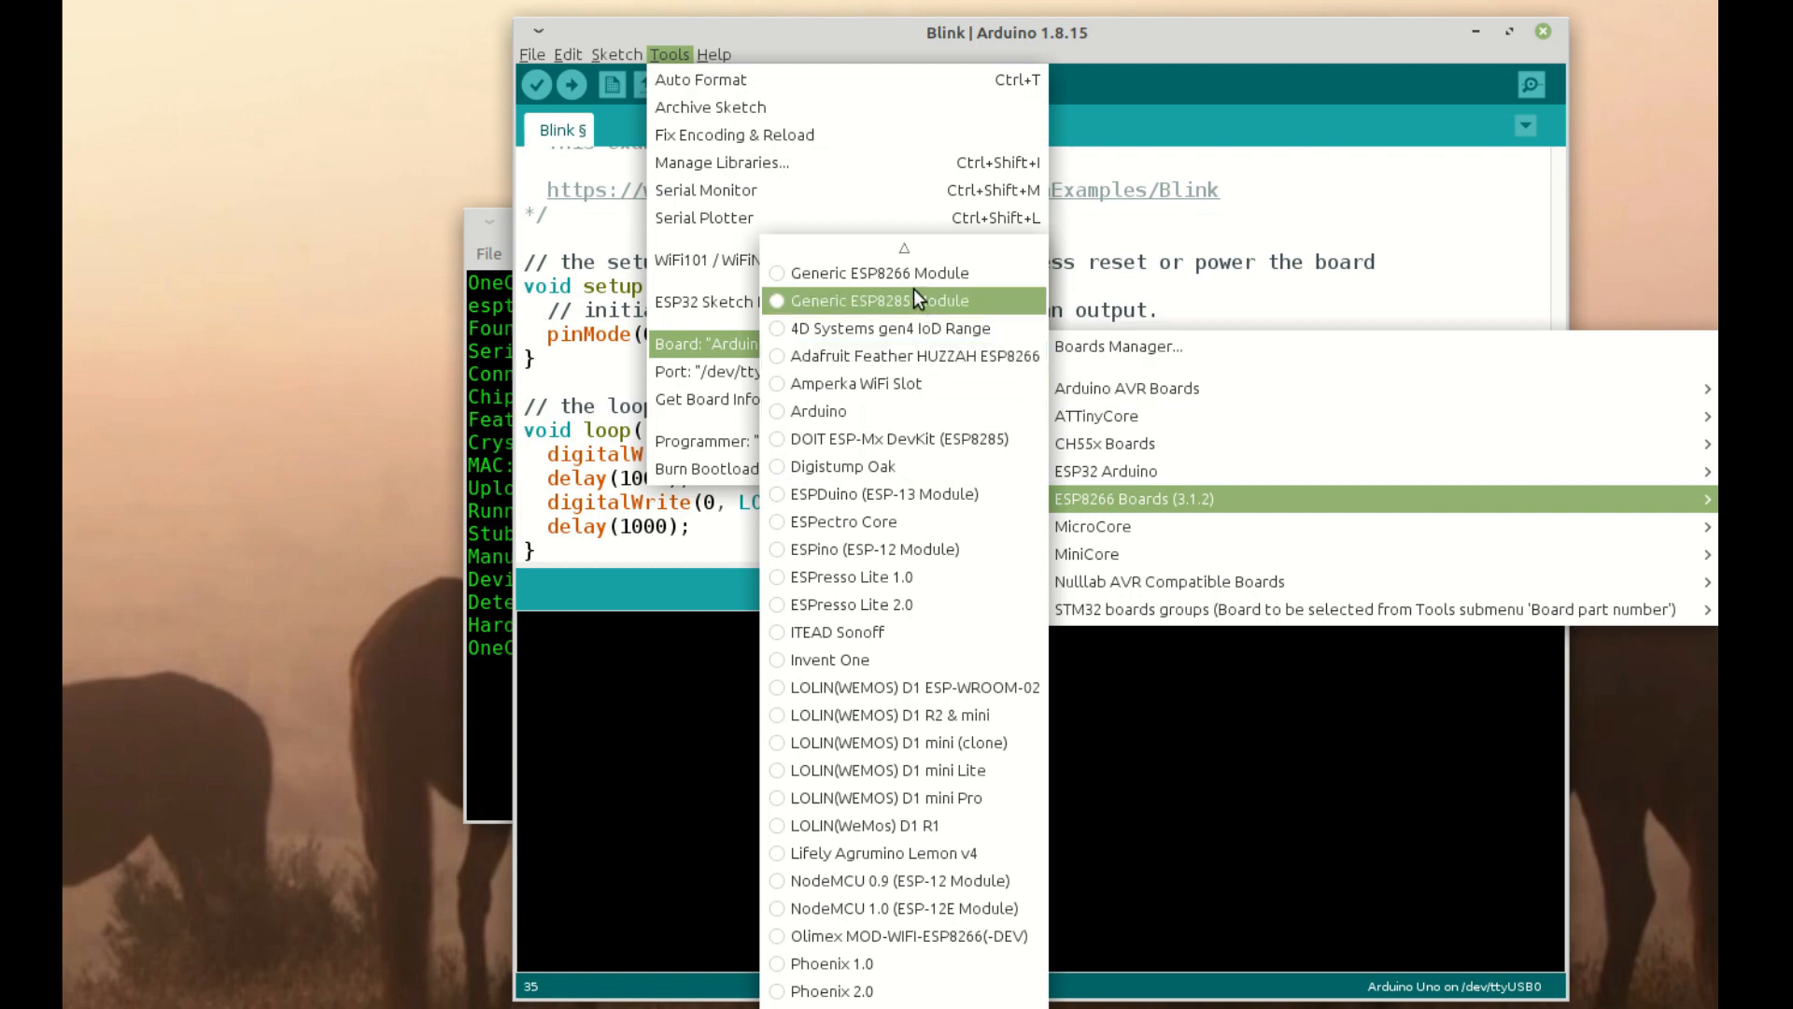
click(878, 301)
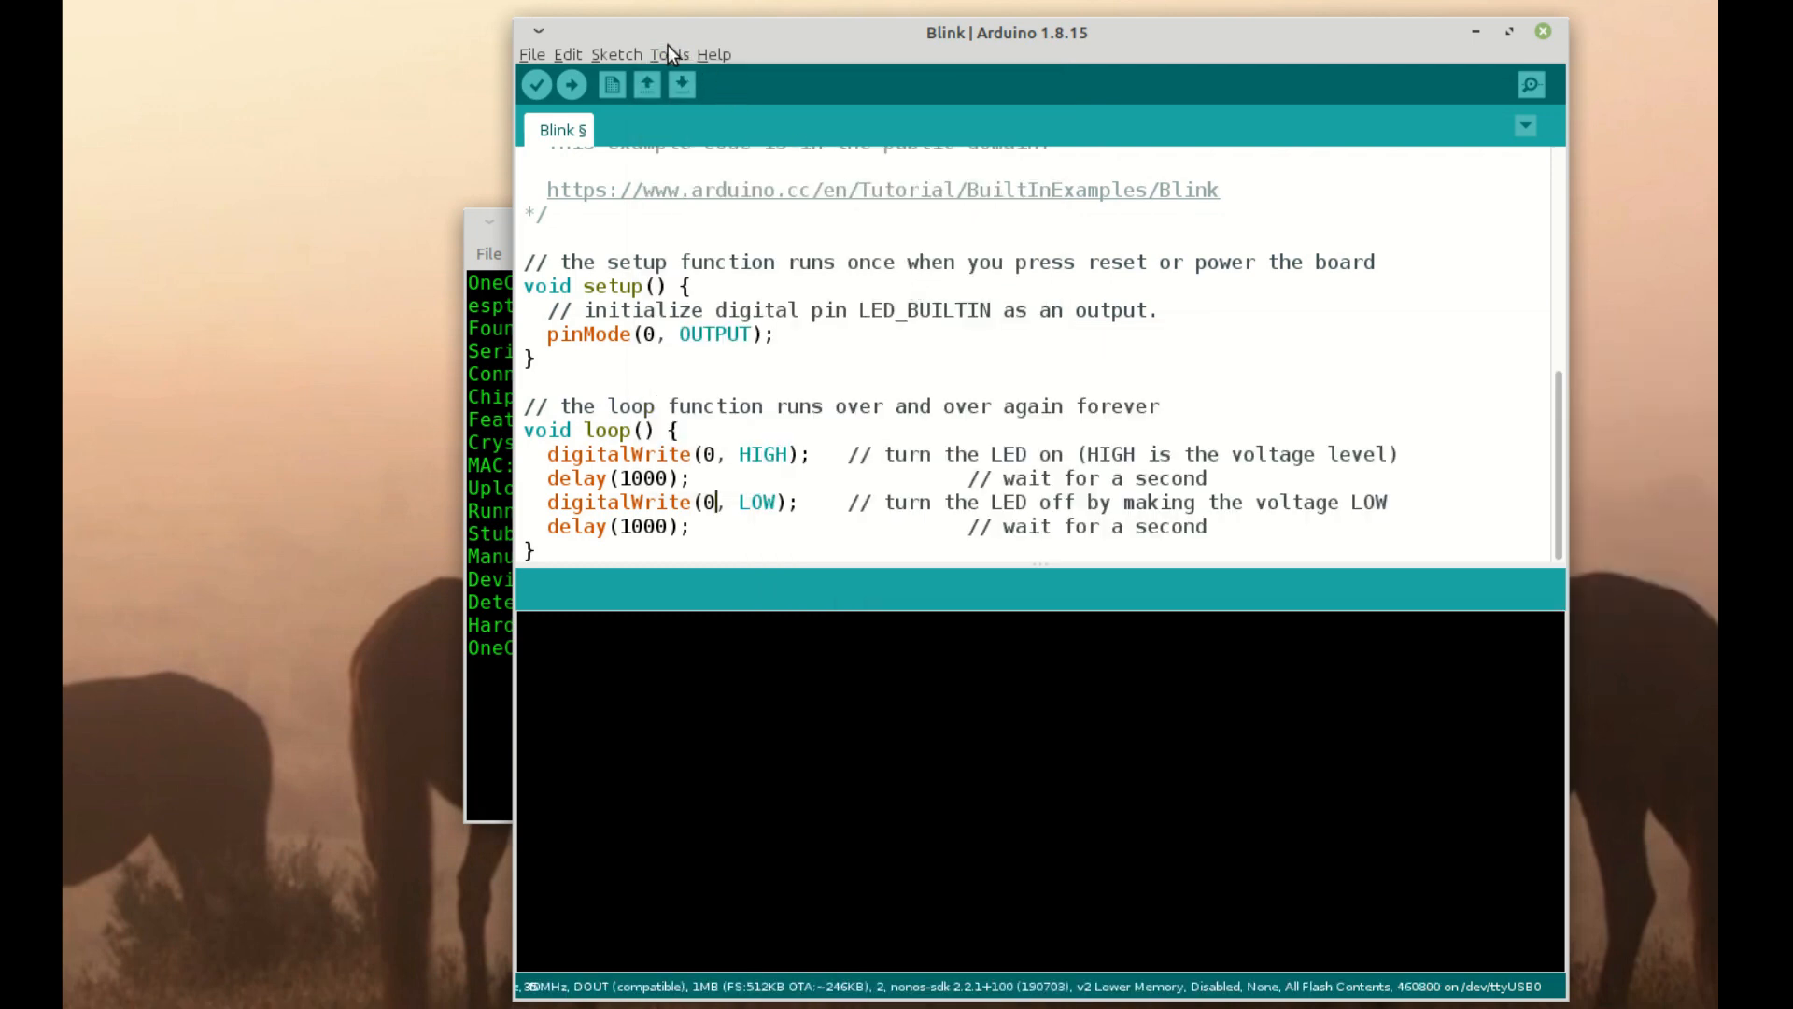
Choose 16MB (FS:14MB OTA:~1019KB) flash size and review the other board settings.
click(668, 54)
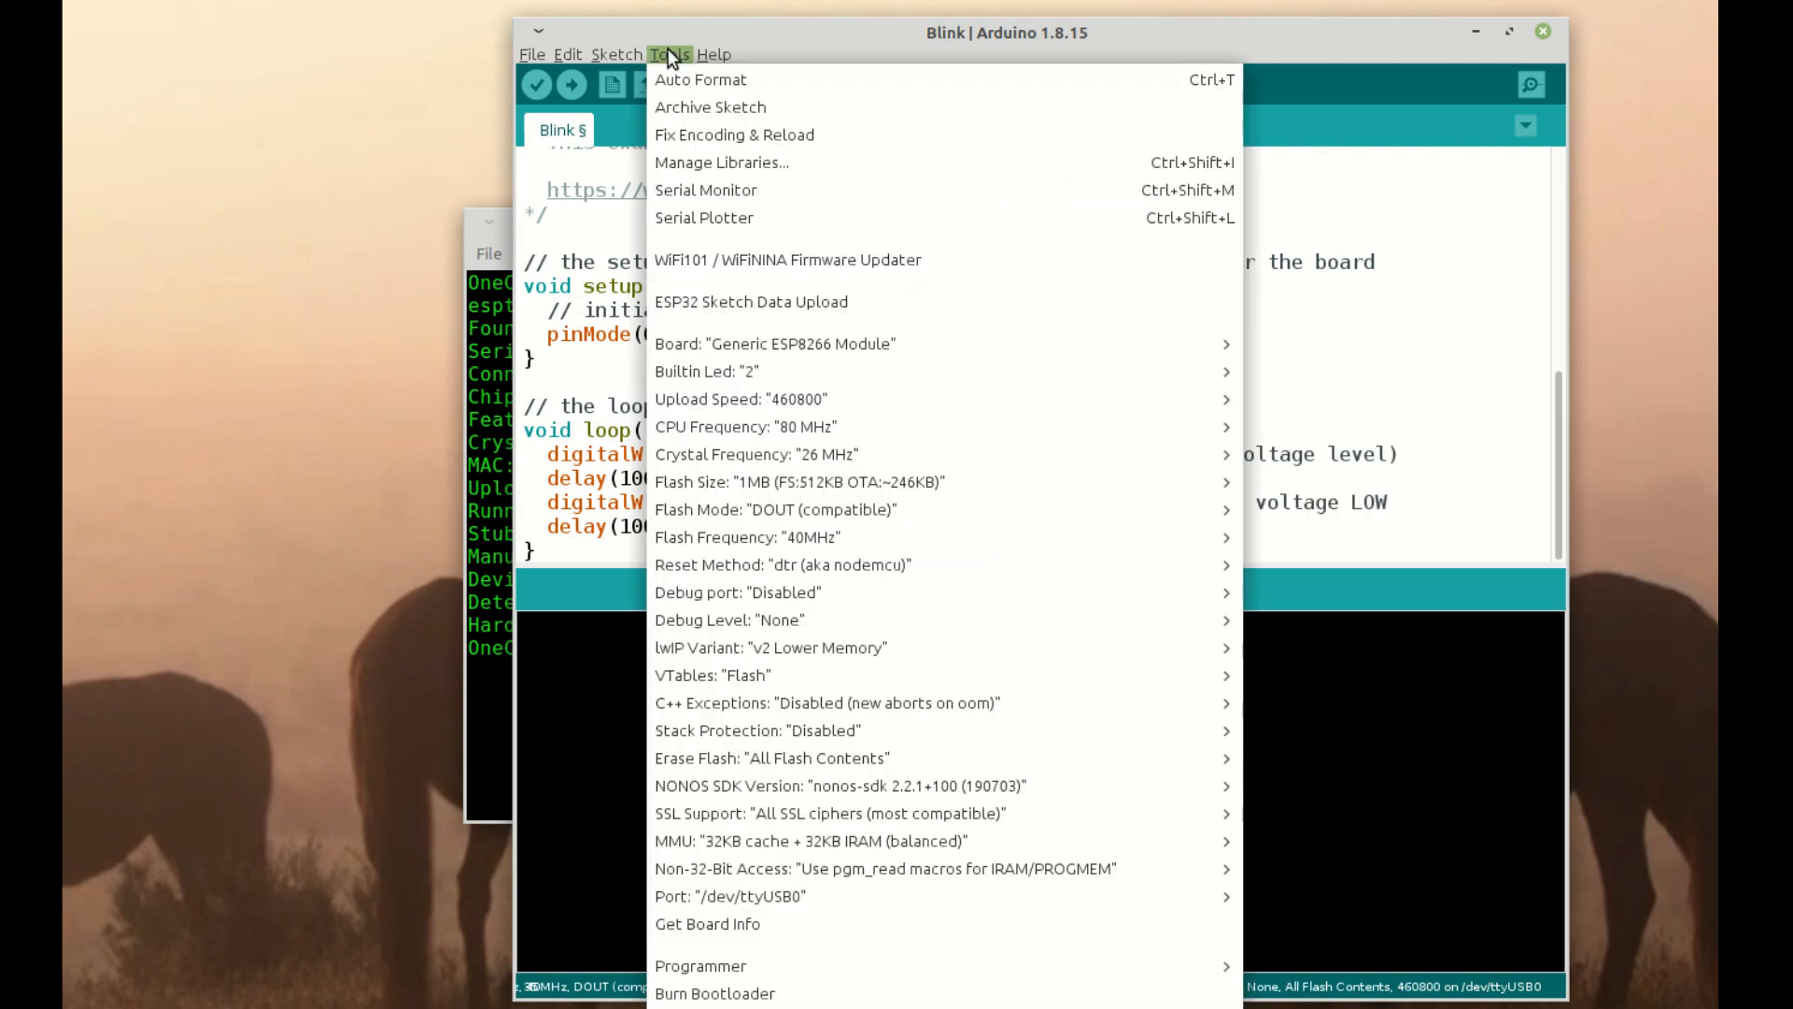
mouse_move(773, 427)
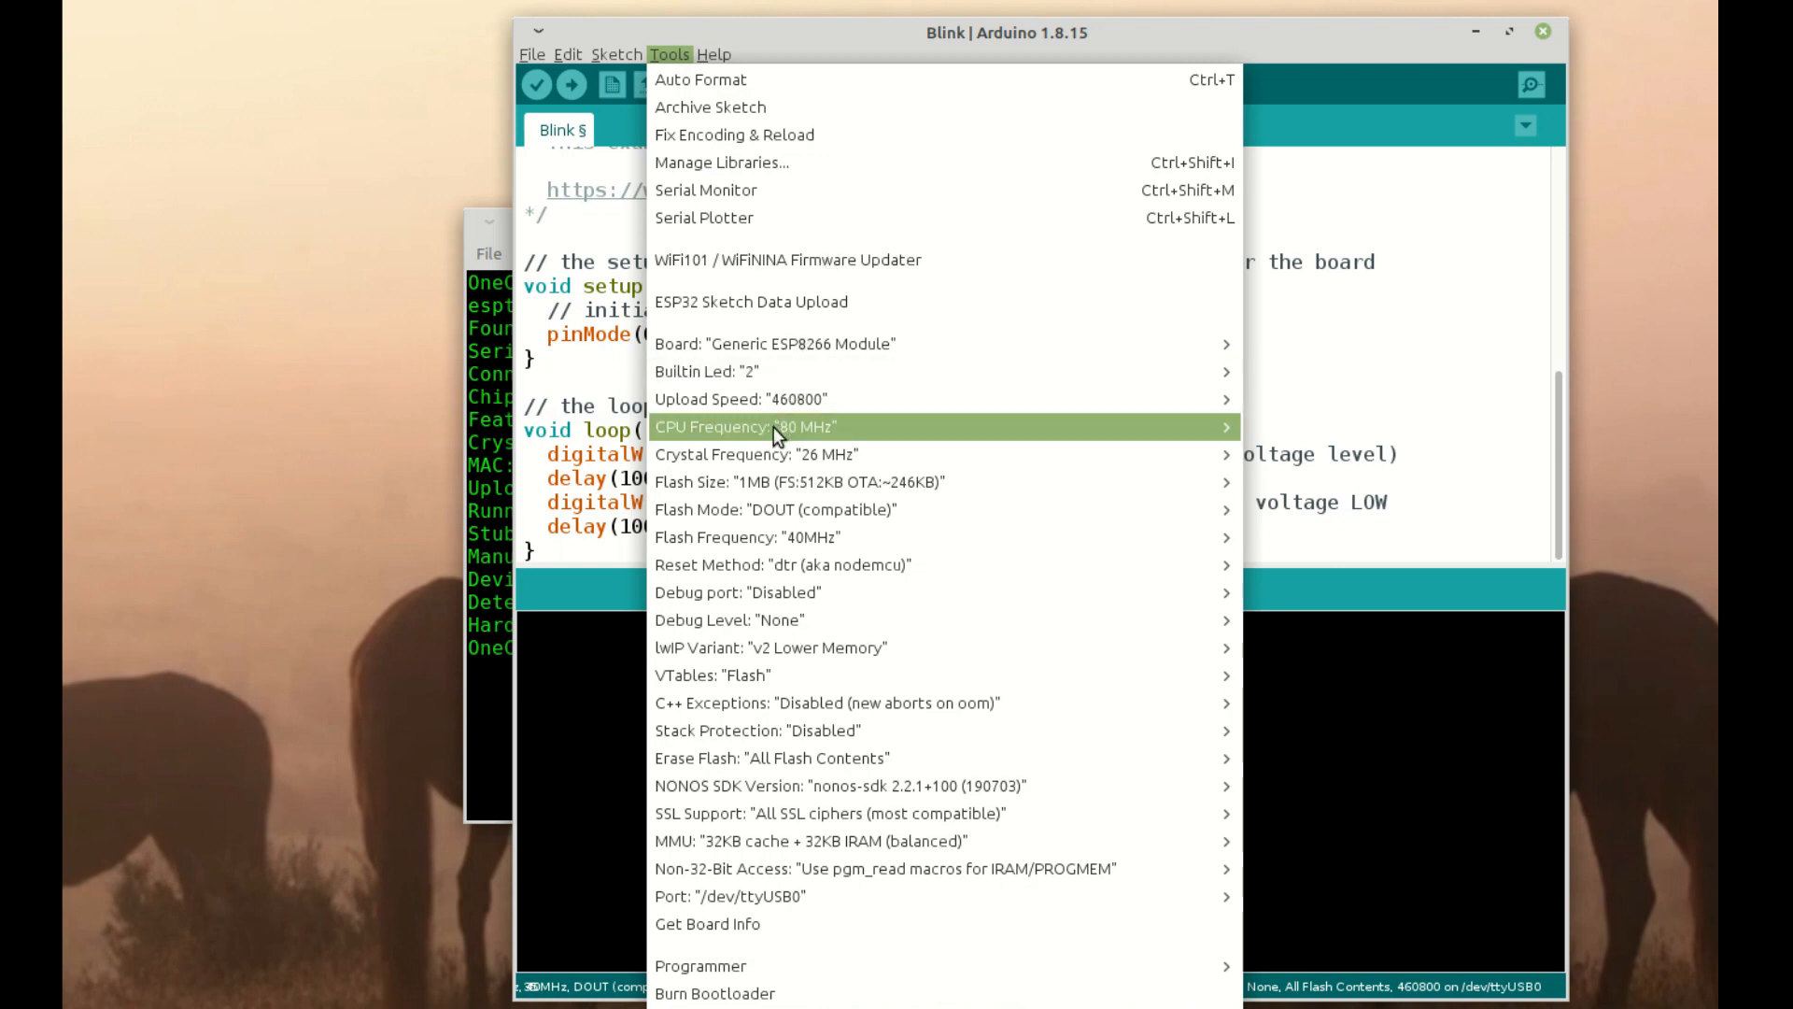
mouse_move(800, 482)
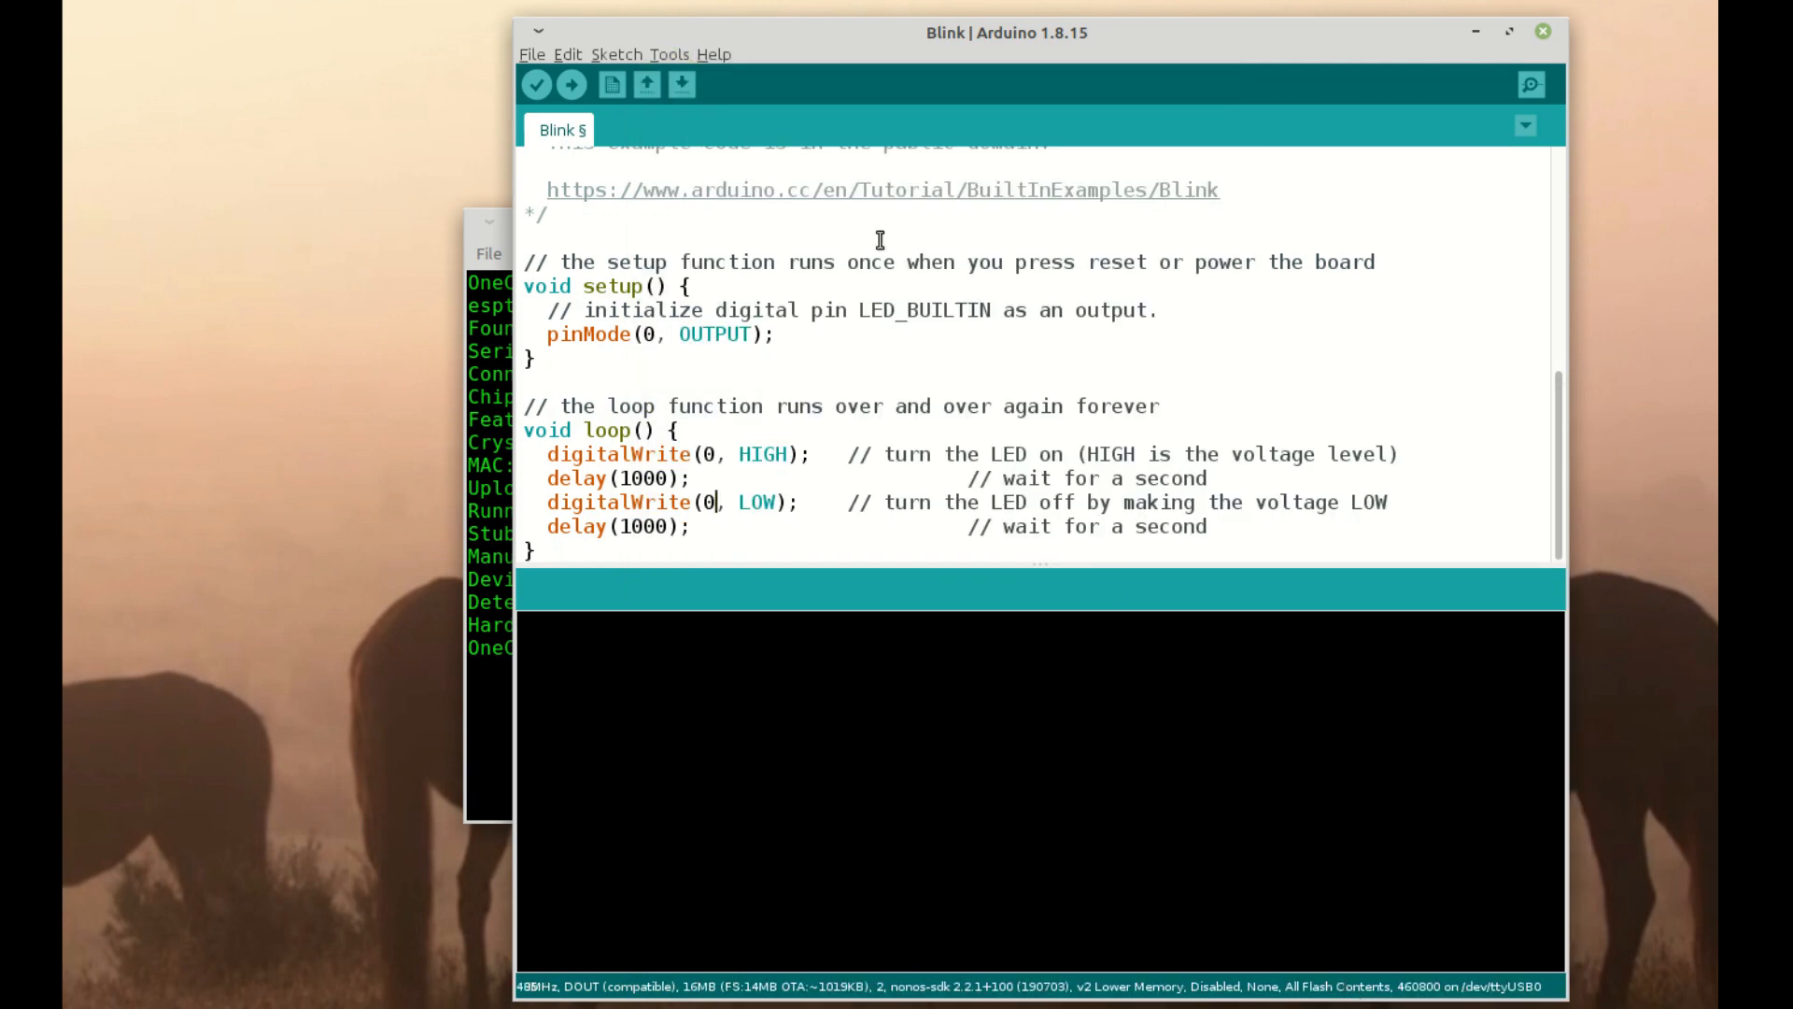
click(669, 54)
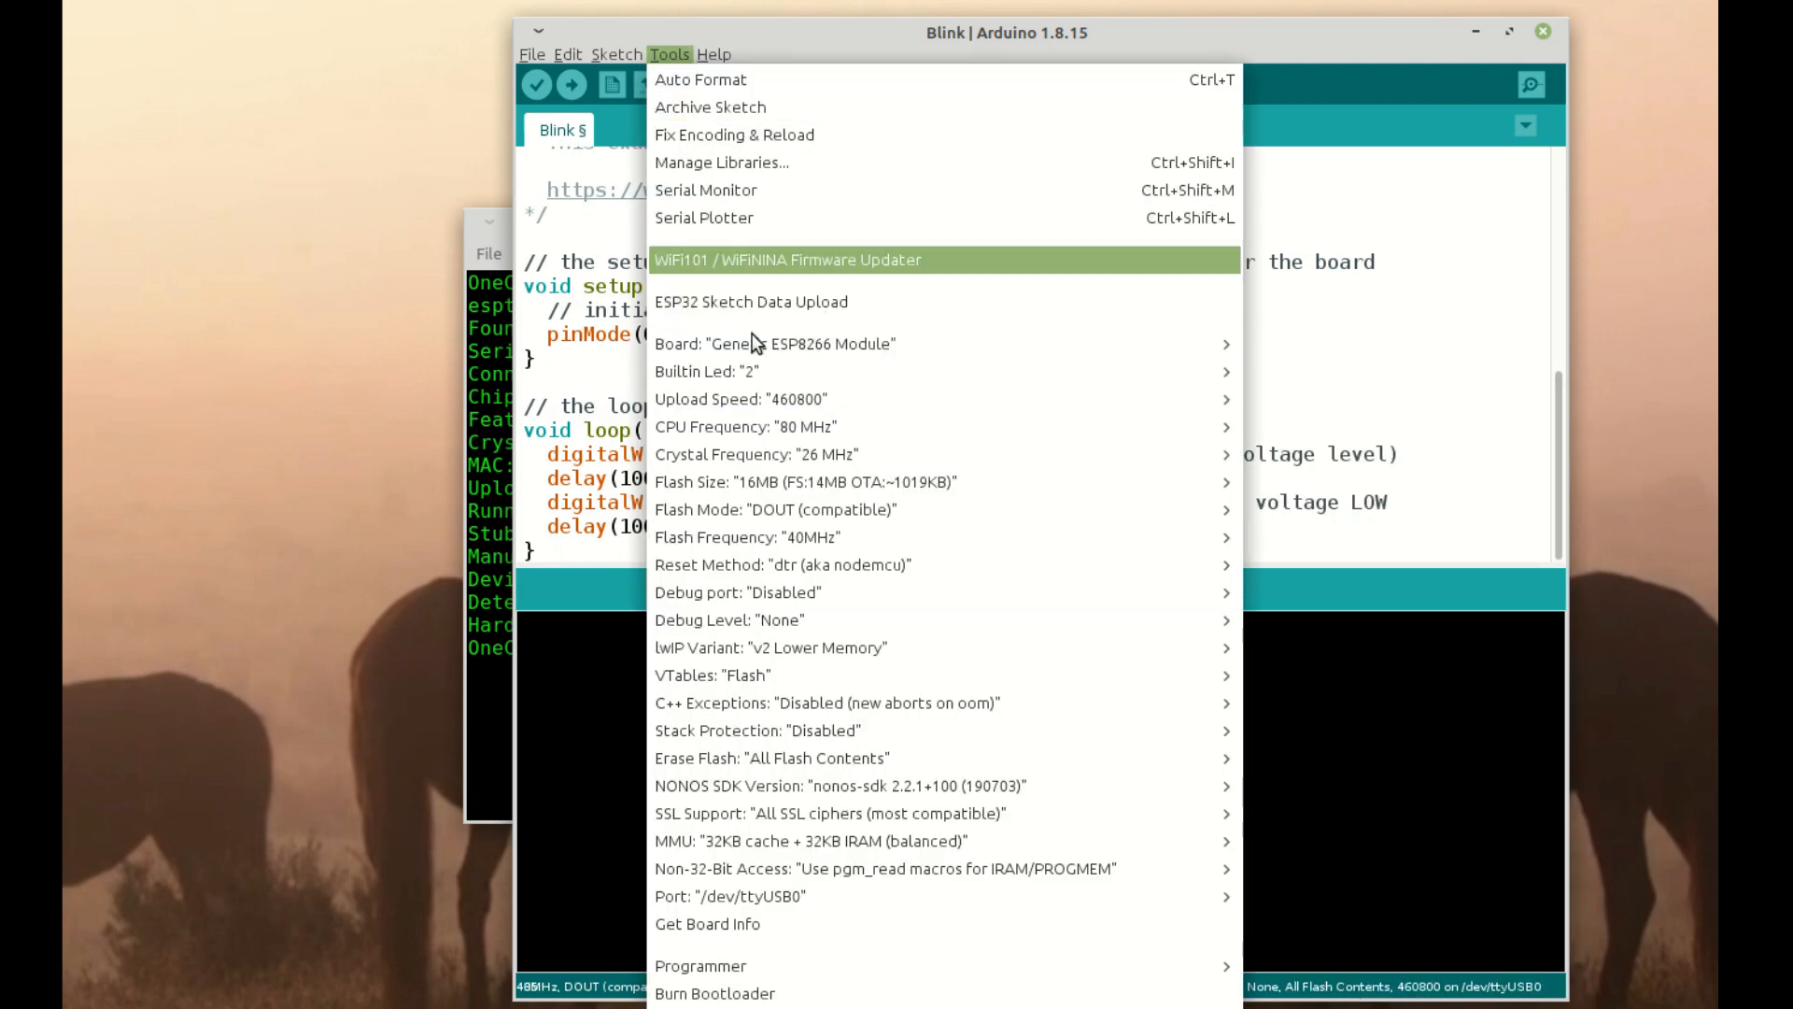
mouse_move(740, 399)
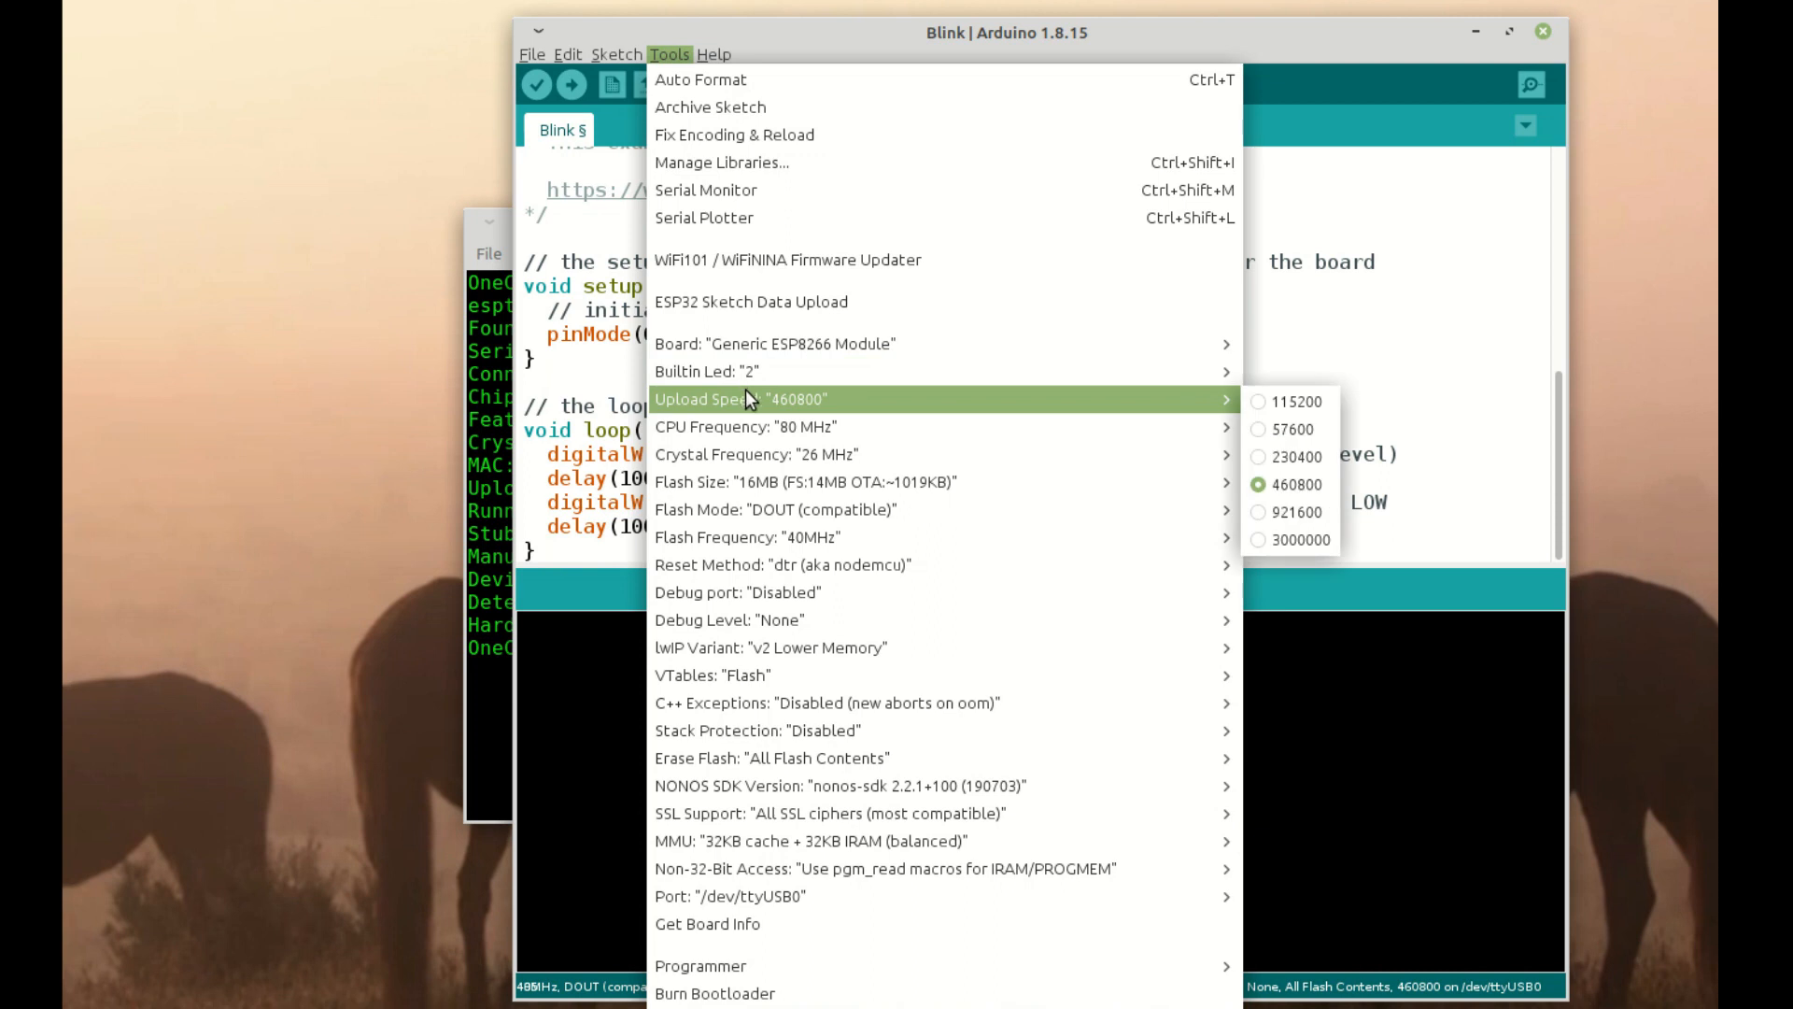
mouse_move(747, 427)
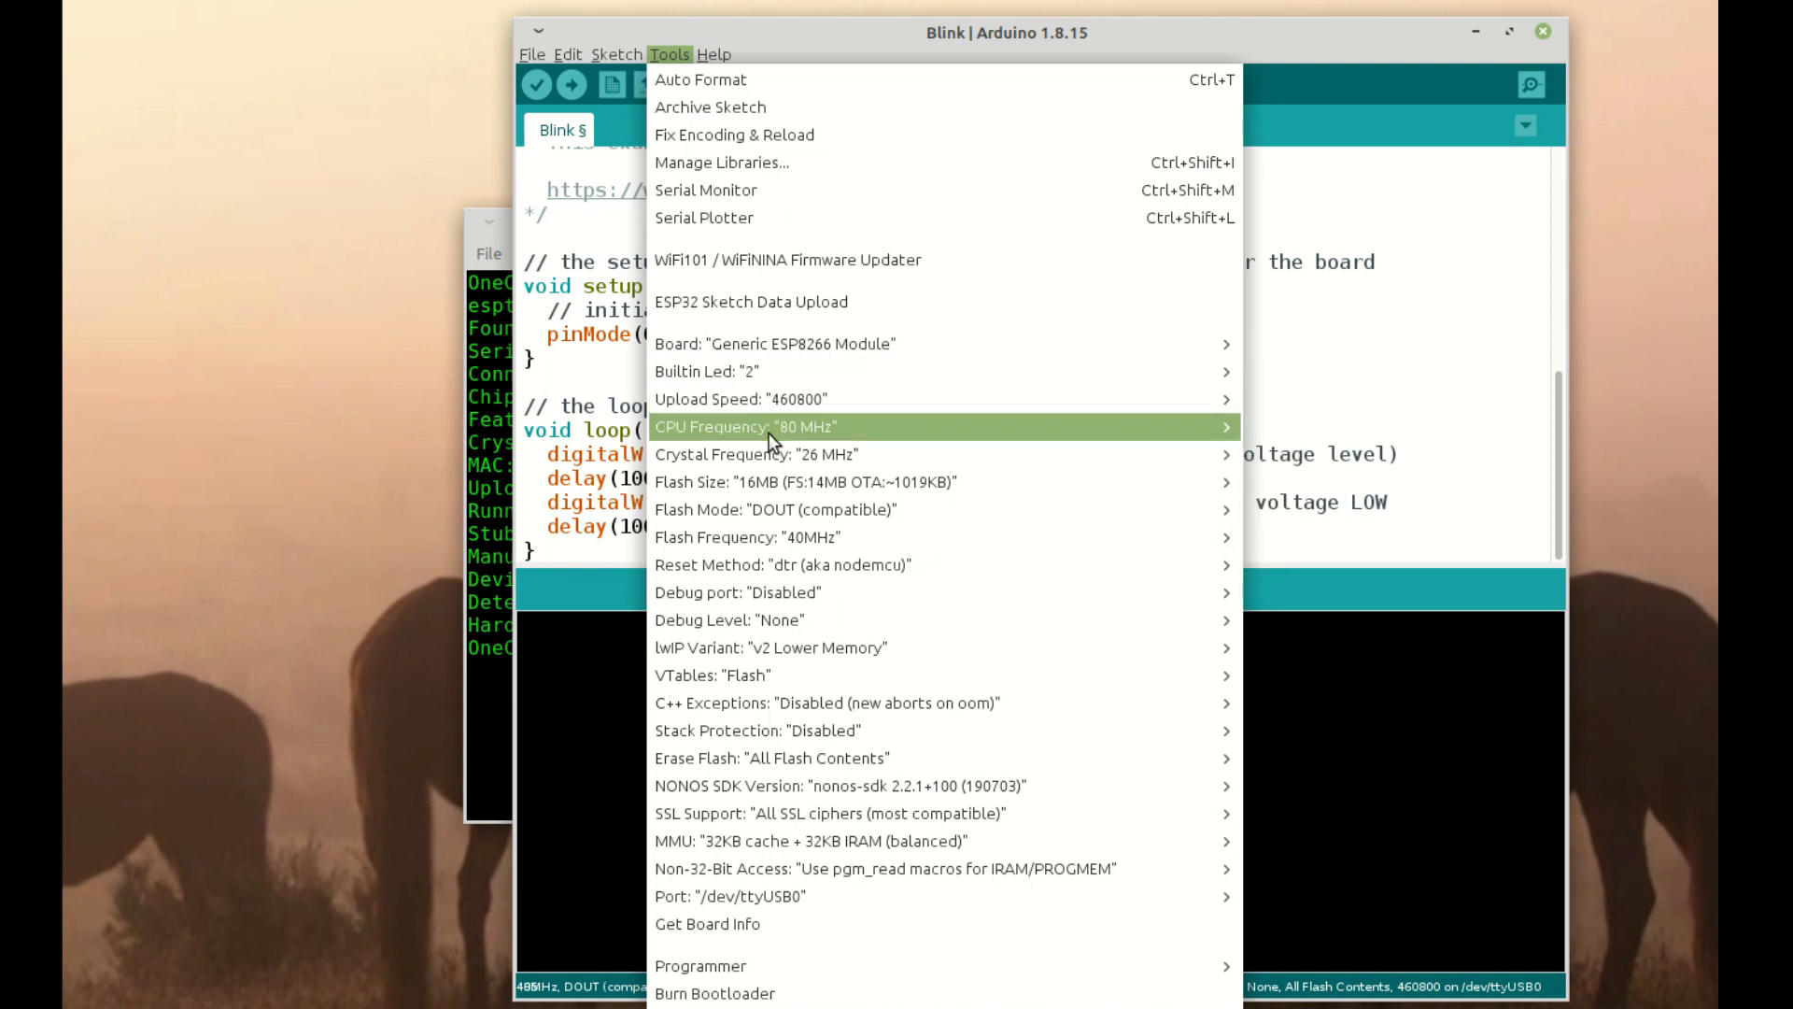
mouse_move(799, 482)
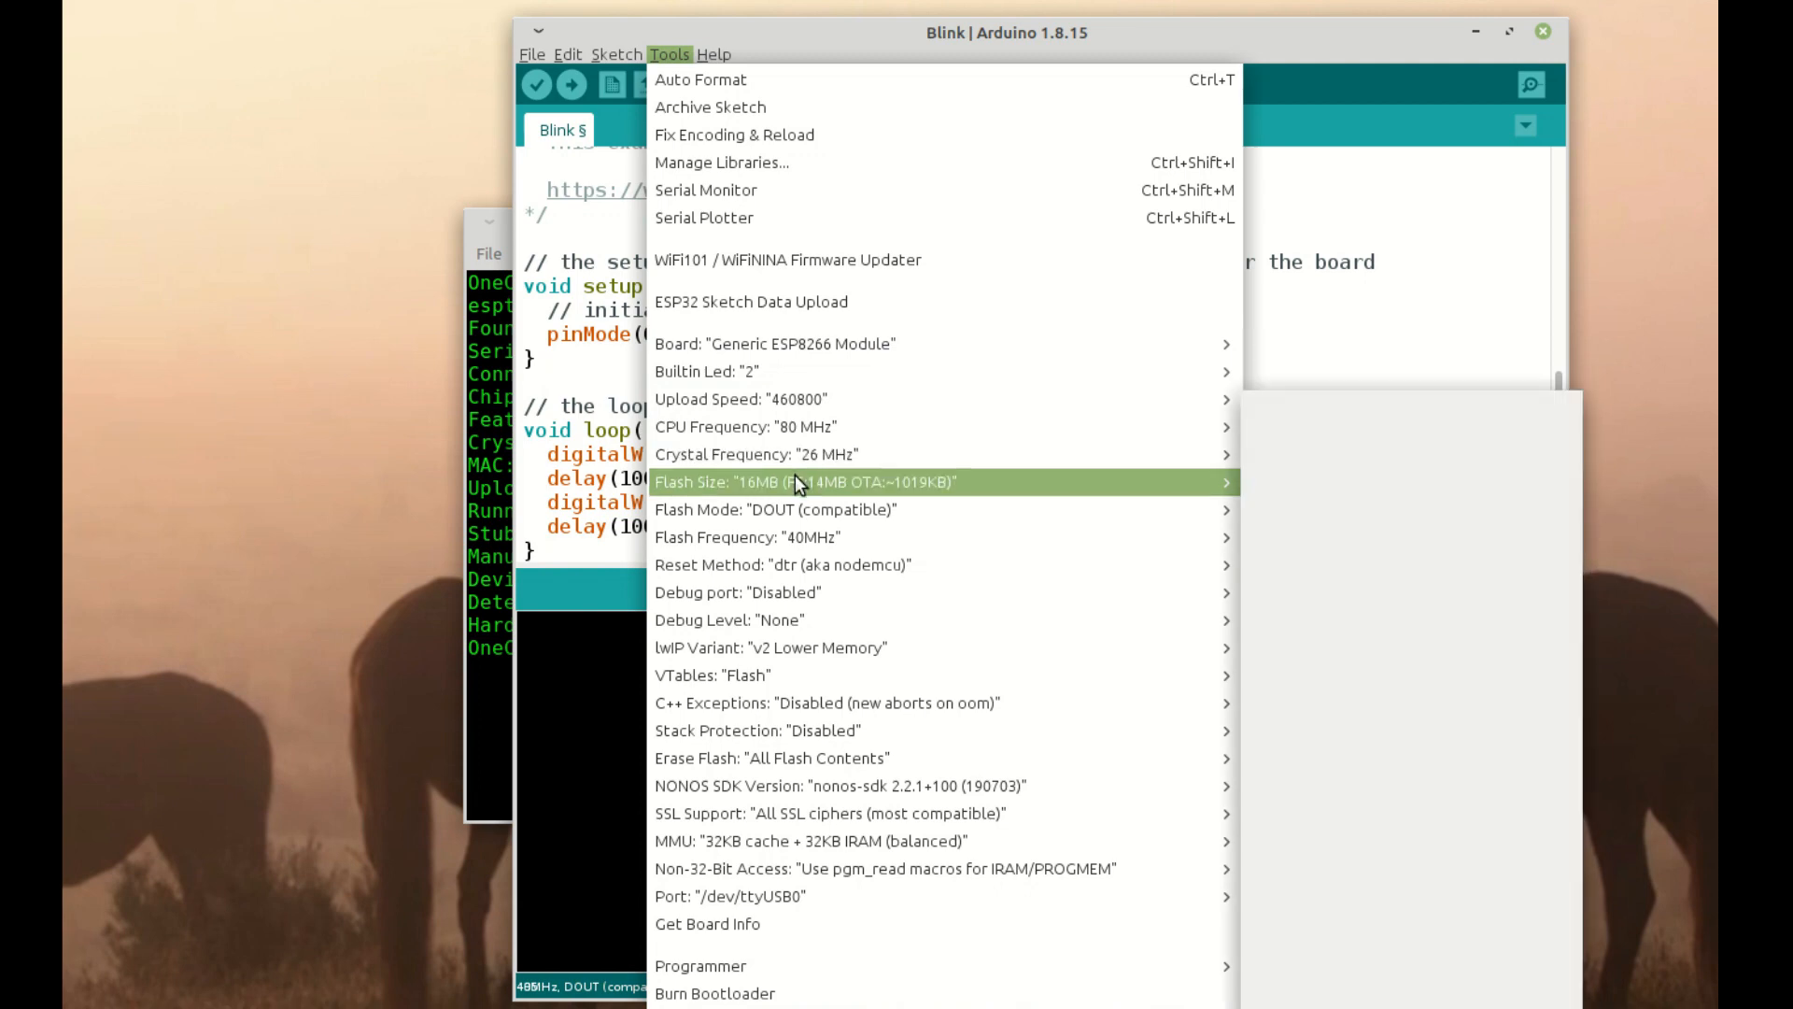
mouse_move(790, 509)
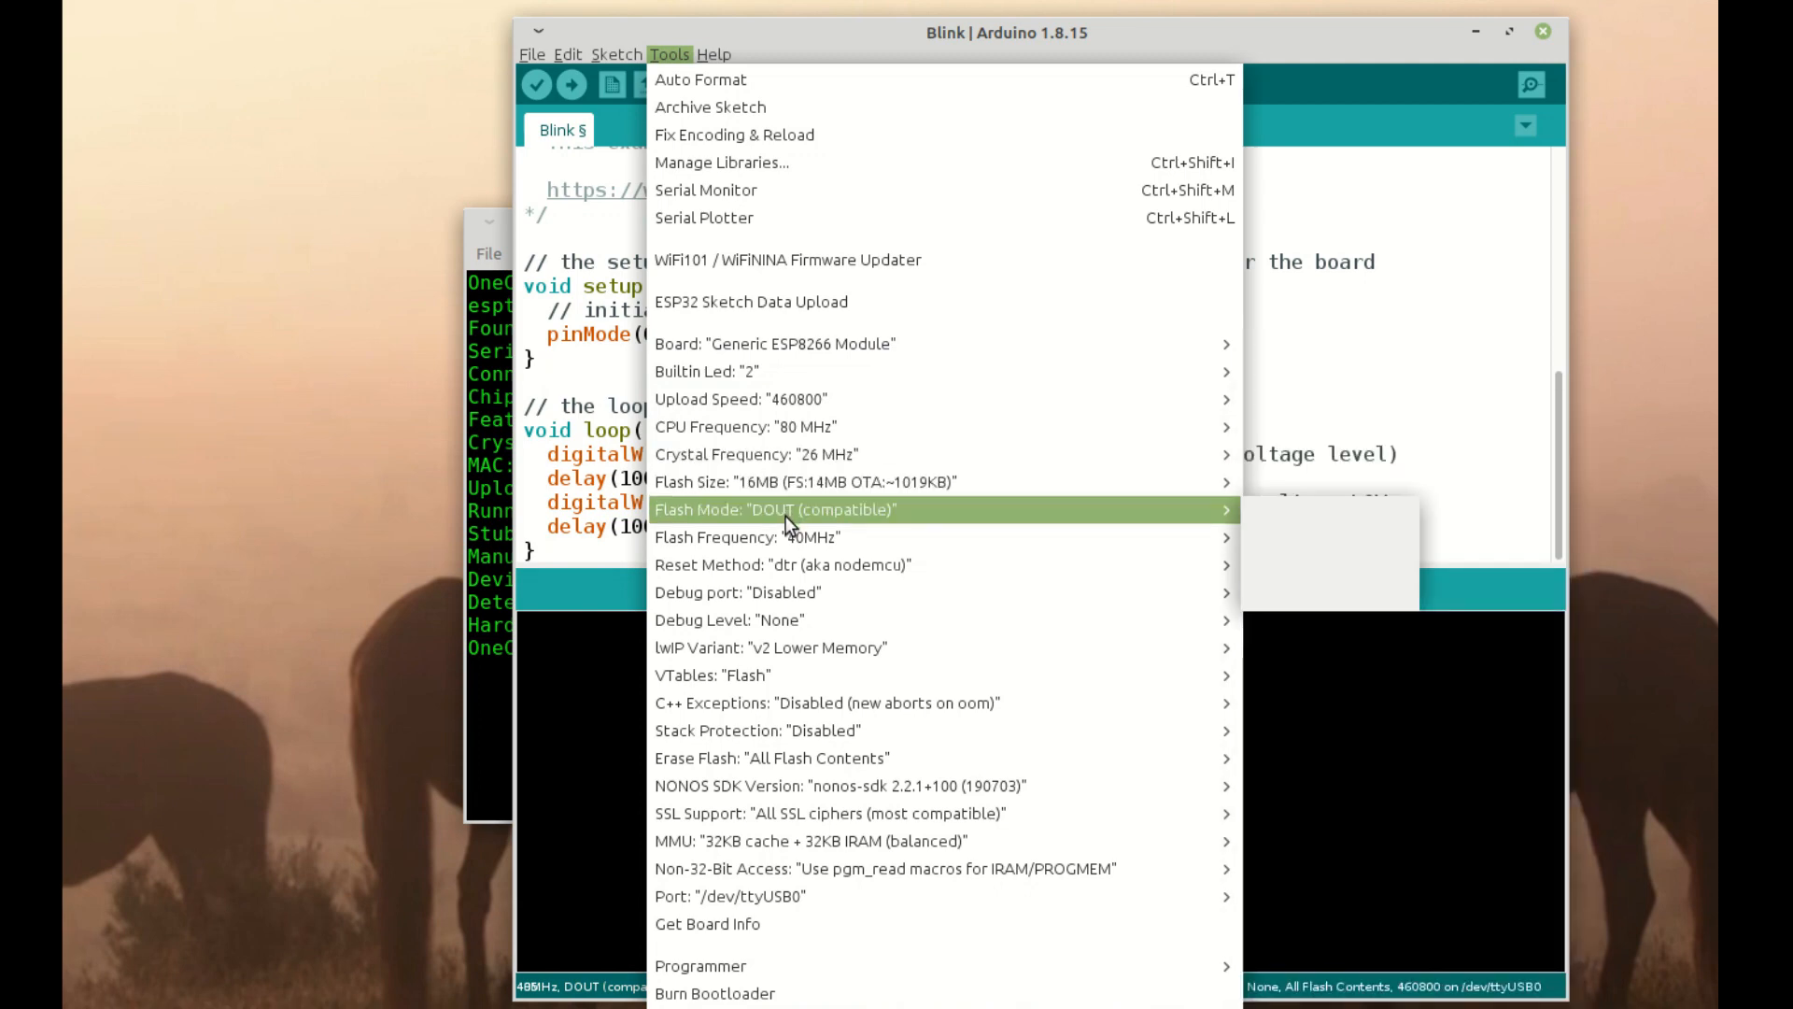
mouse_move(775, 536)
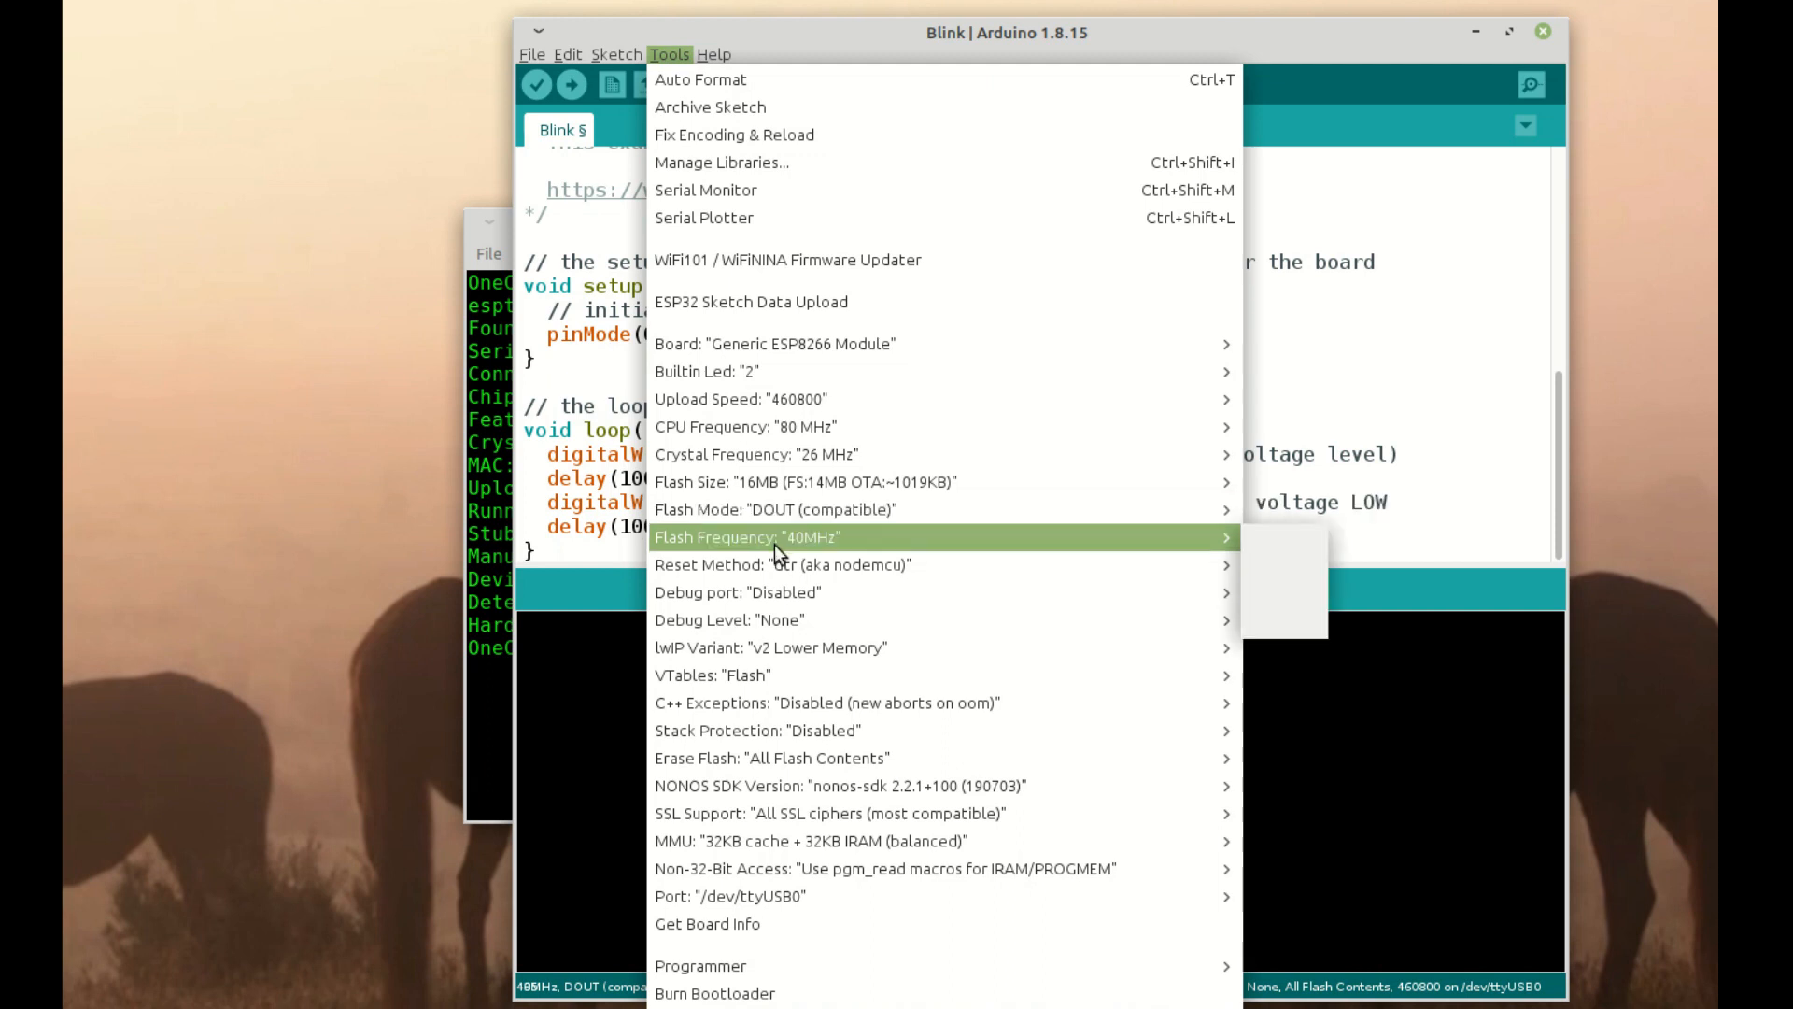
mouse_move(780, 564)
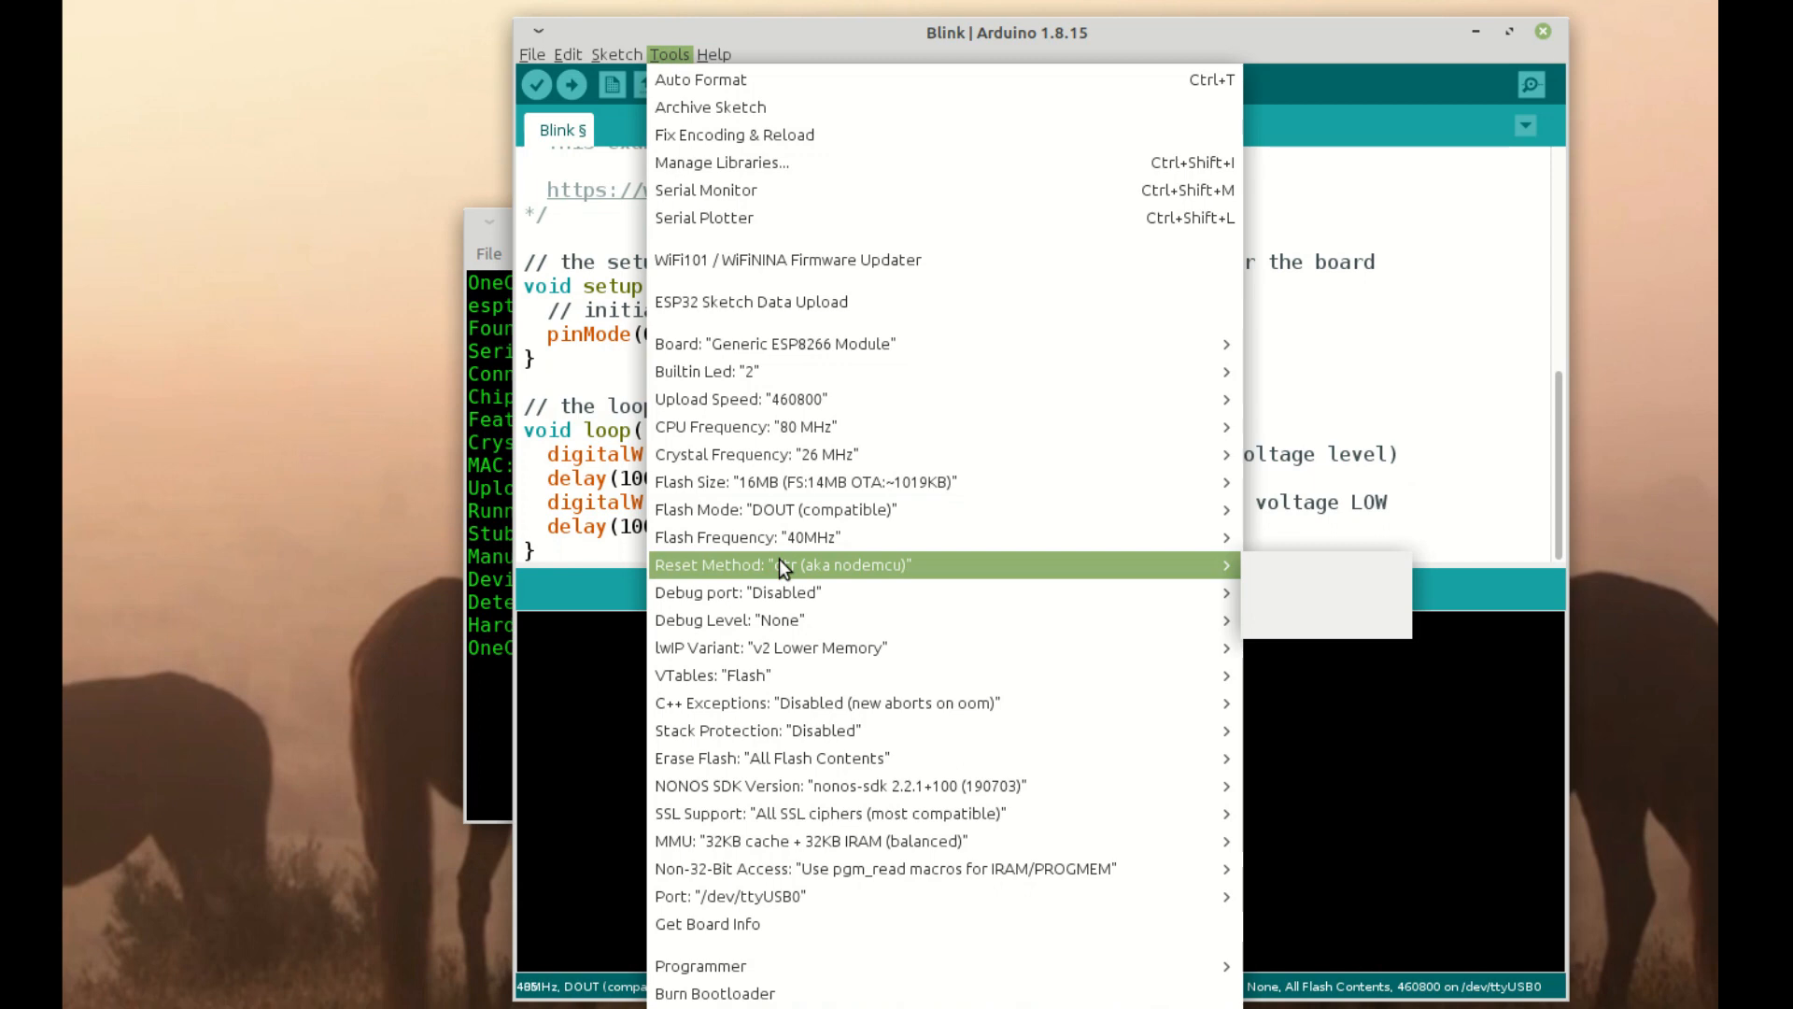
mouse_move(806, 758)
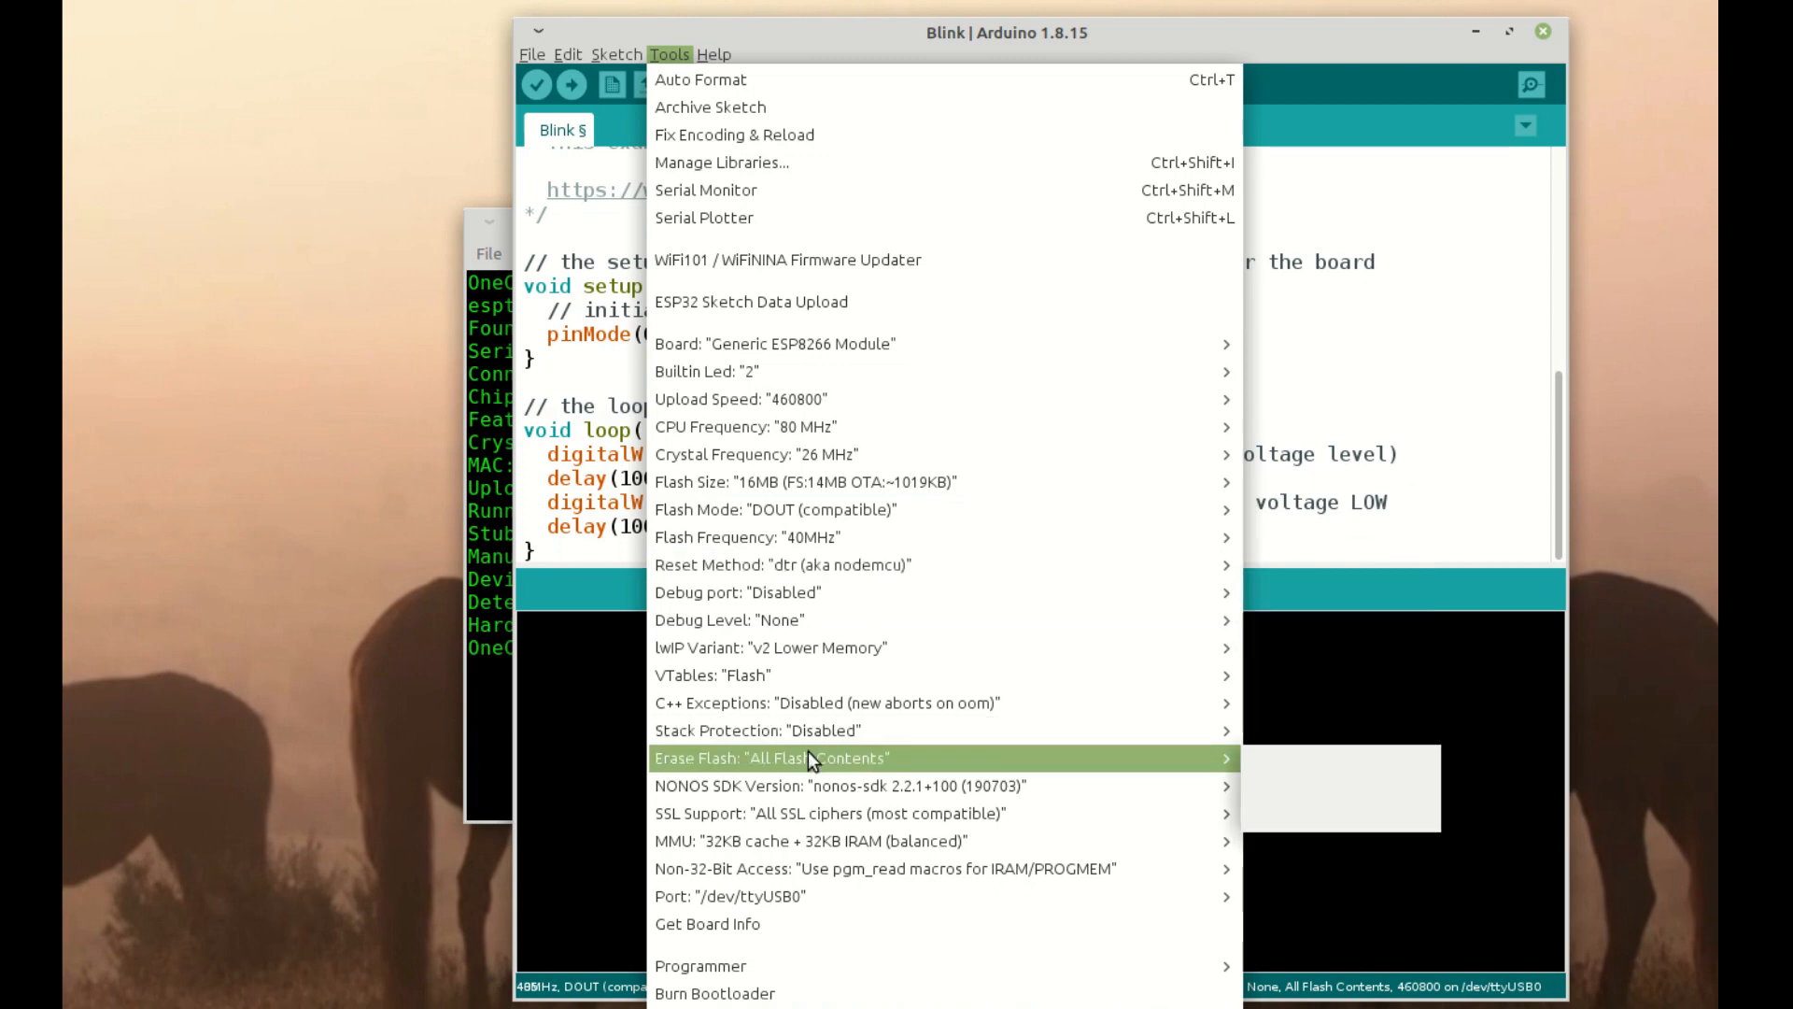
mouse_move(744, 427)
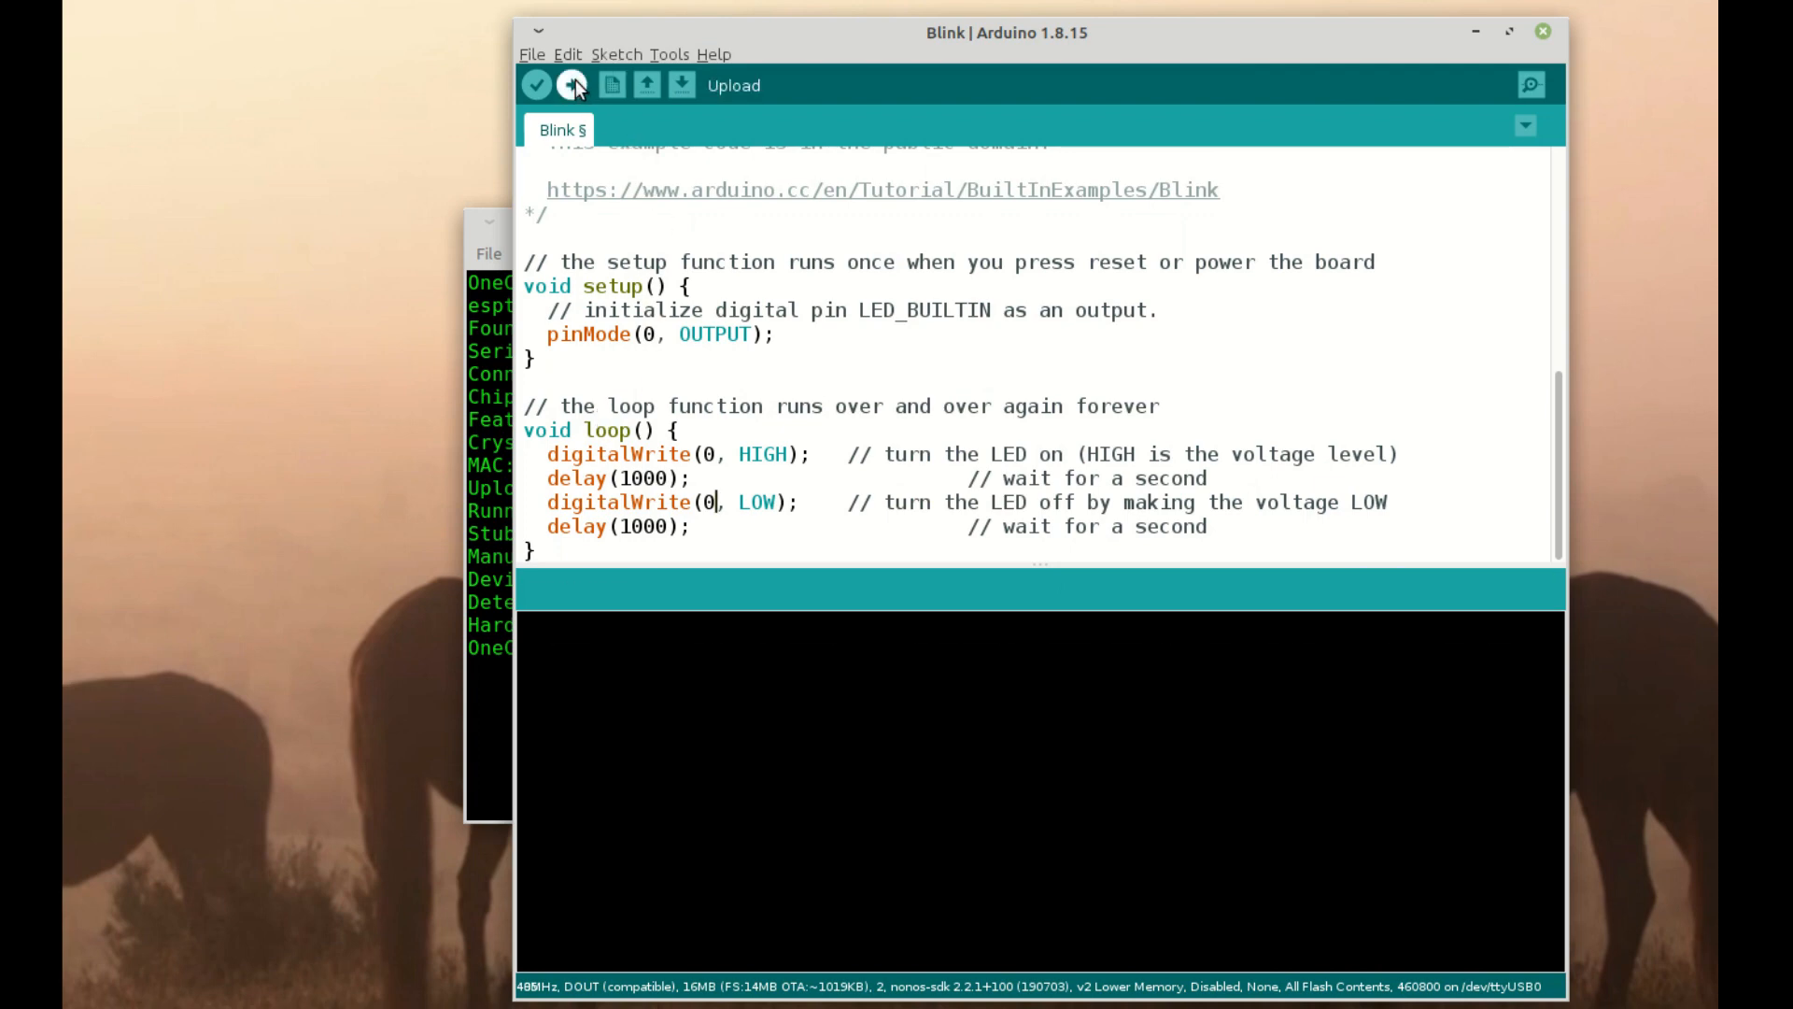
Upload the pin-0 Blink sketch and wait until upload reaches 100% with hash verified.
click(571, 85)
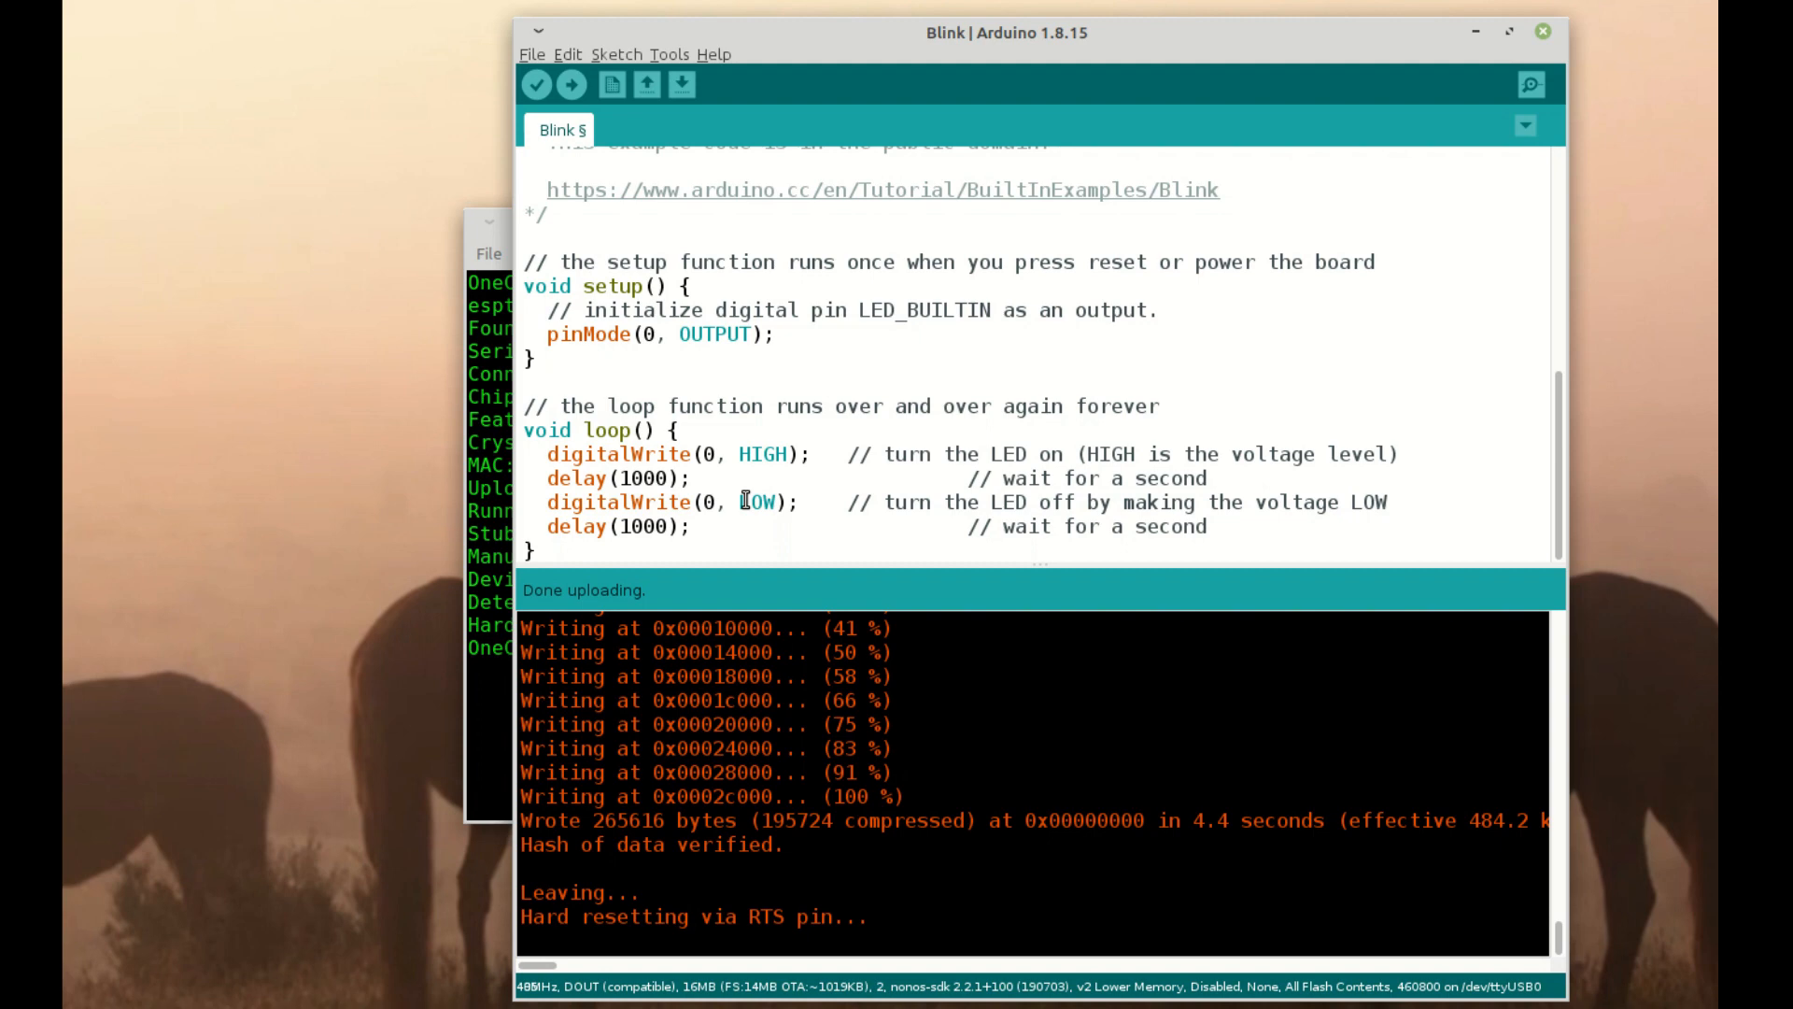
mouse_move(1432, 759)
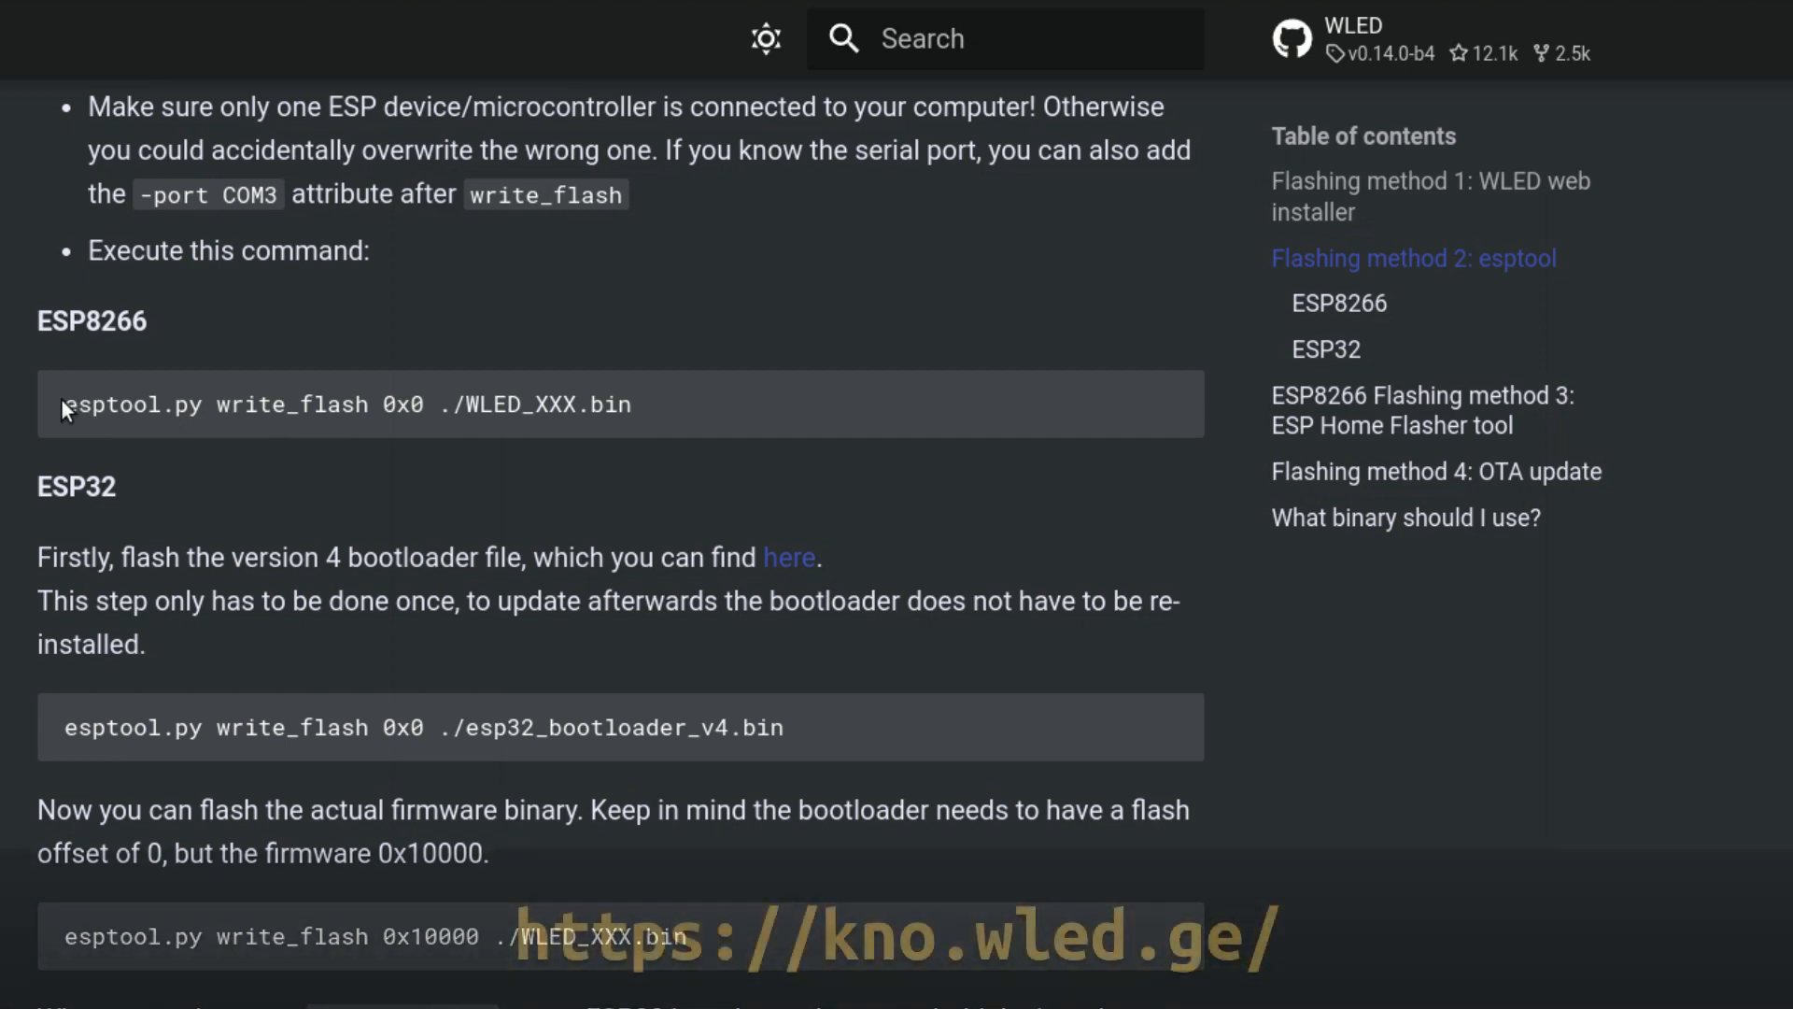
Copy the ESP8266 write_flash command, then enter 'esptool.py write_flash 0x0 W' in Terminal.
drag(65, 403, 423, 403)
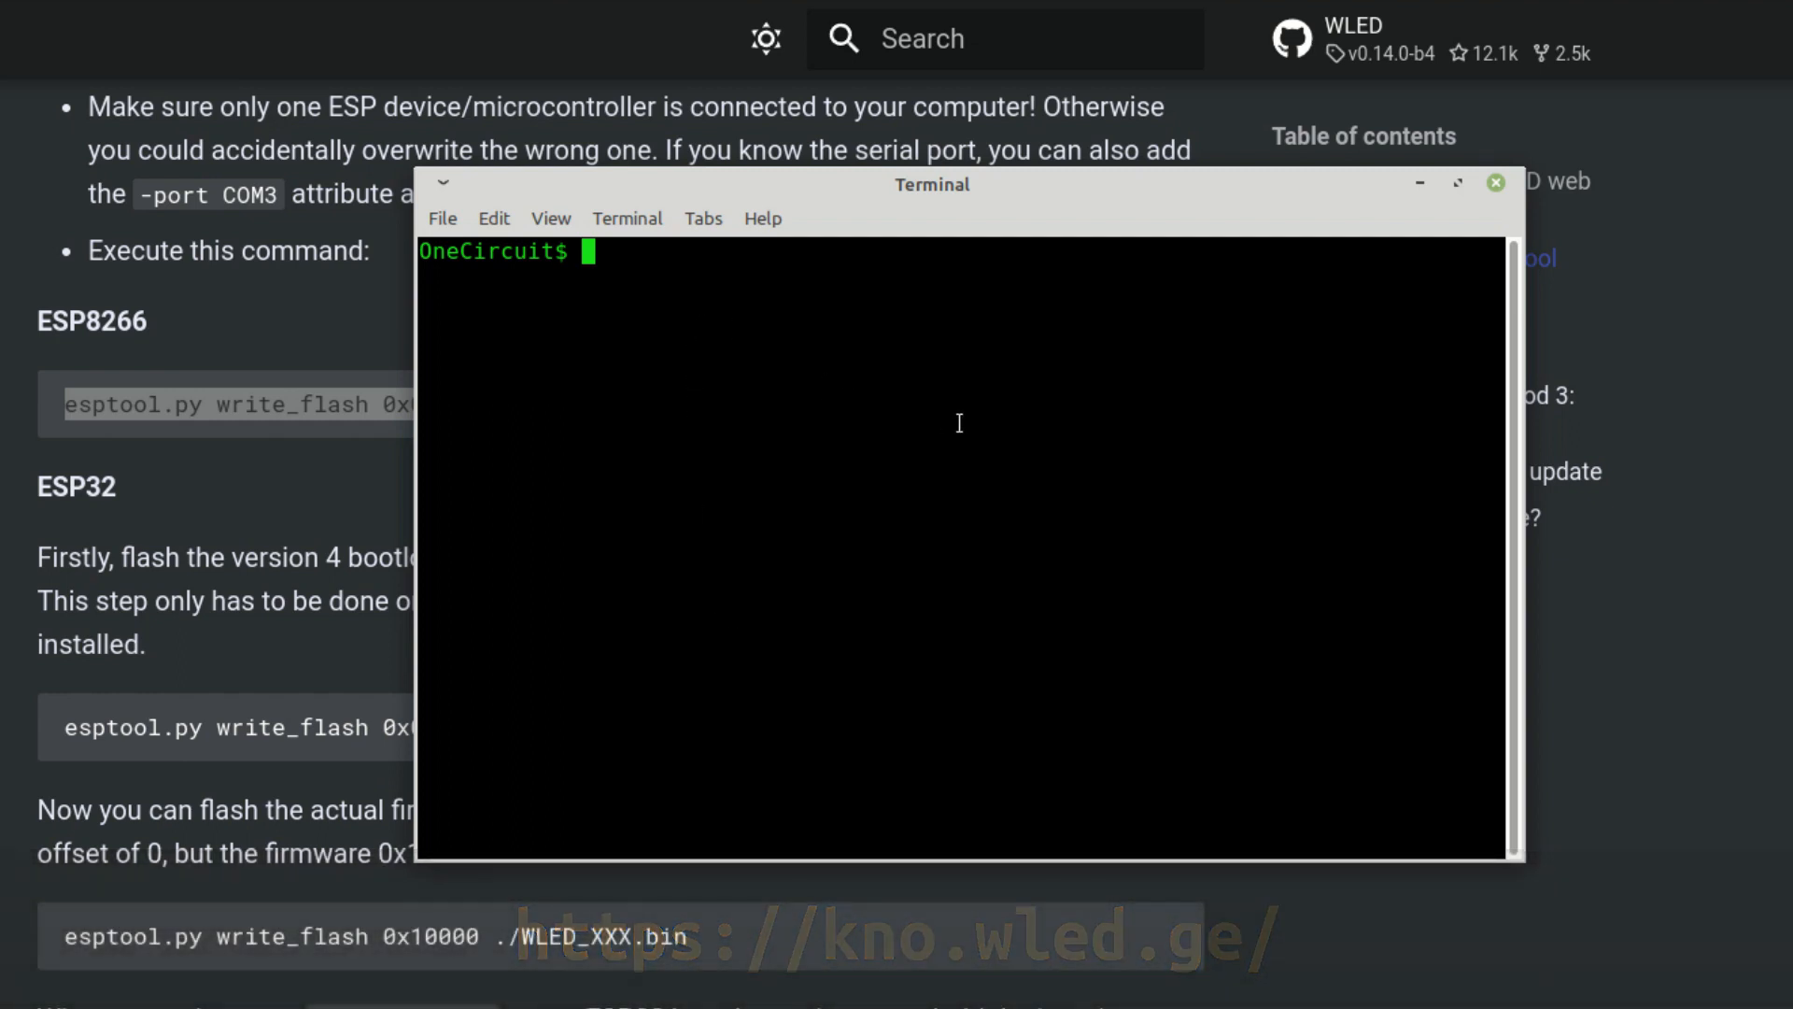
text(esptool.py write_flash 0x0 W)
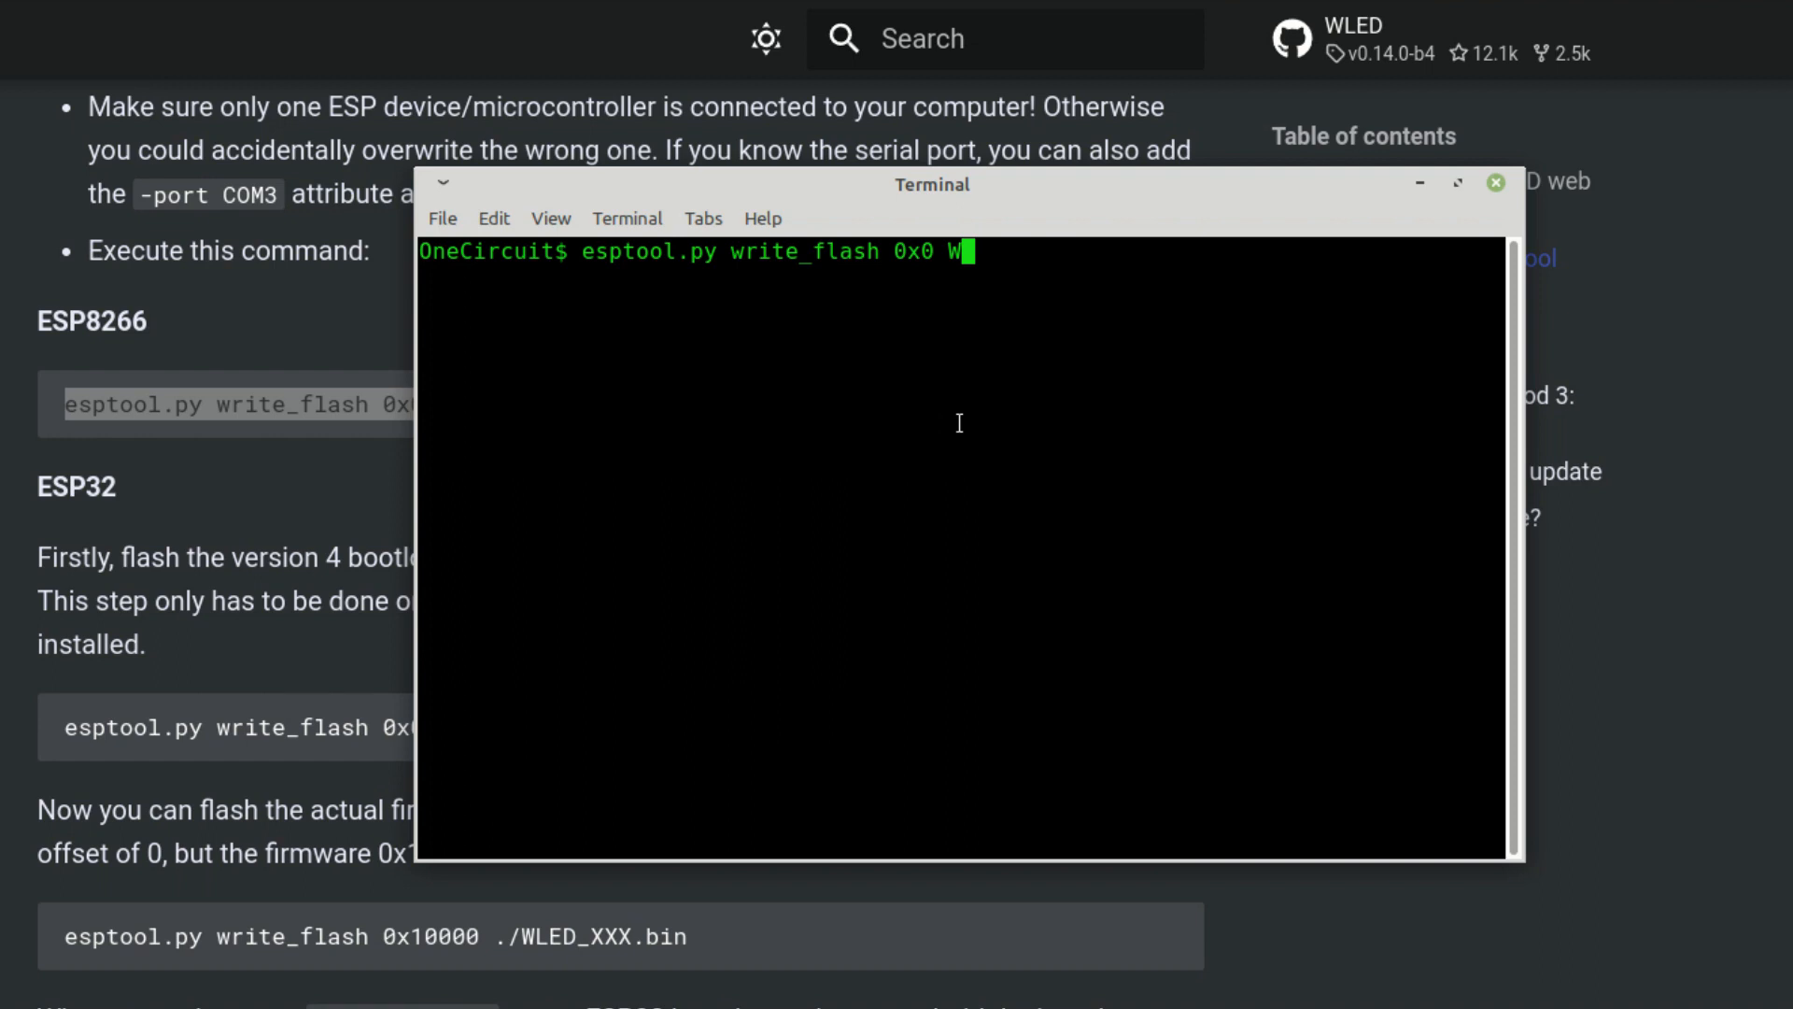